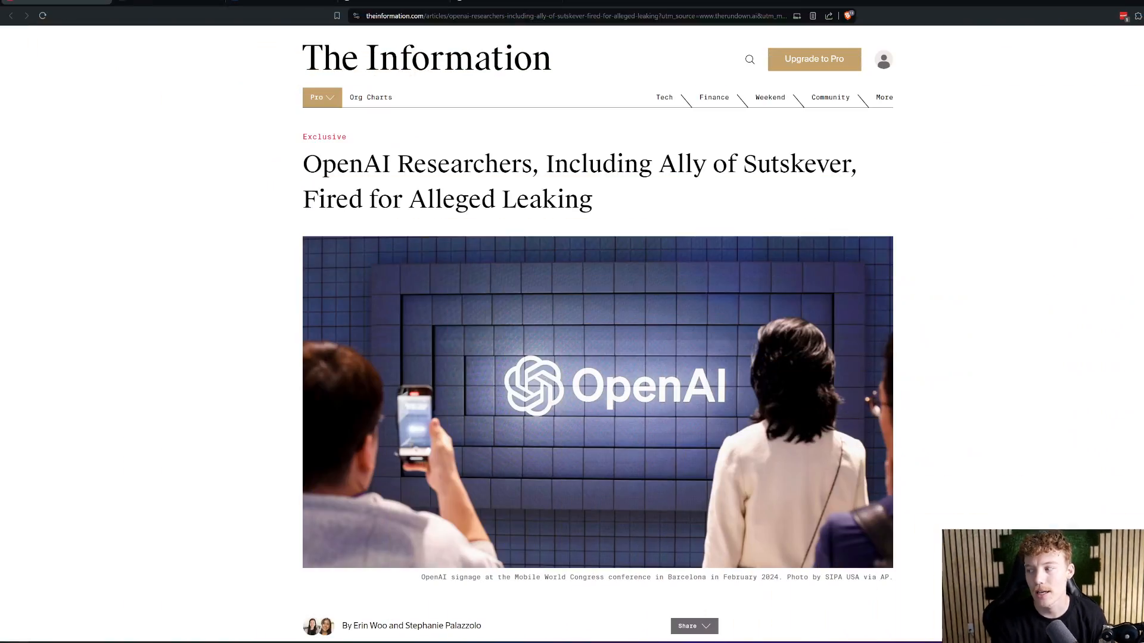
Step: Scroll past the header photo to the first paragraphs and The Takeaway box
{"action": "scroll", "scroll_direction": "down", "scroll_amount": 3}
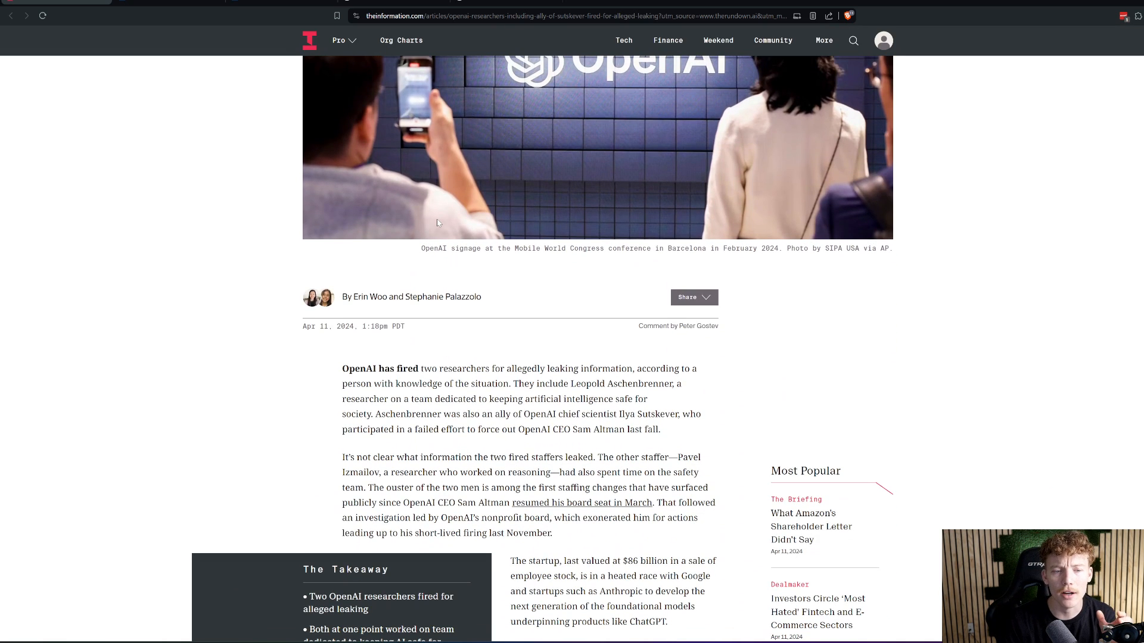
{"action": "mouse_move", "coordinate": [509, 331]}
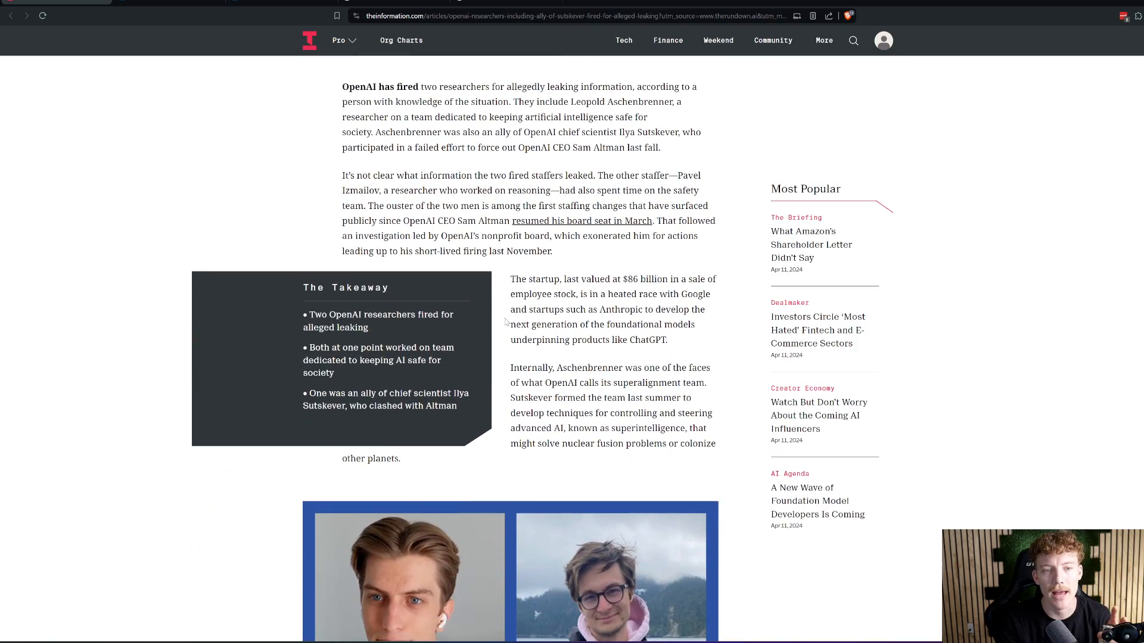
{"action": "scroll", "scroll_direction": "down", "scroll_amount": 3}
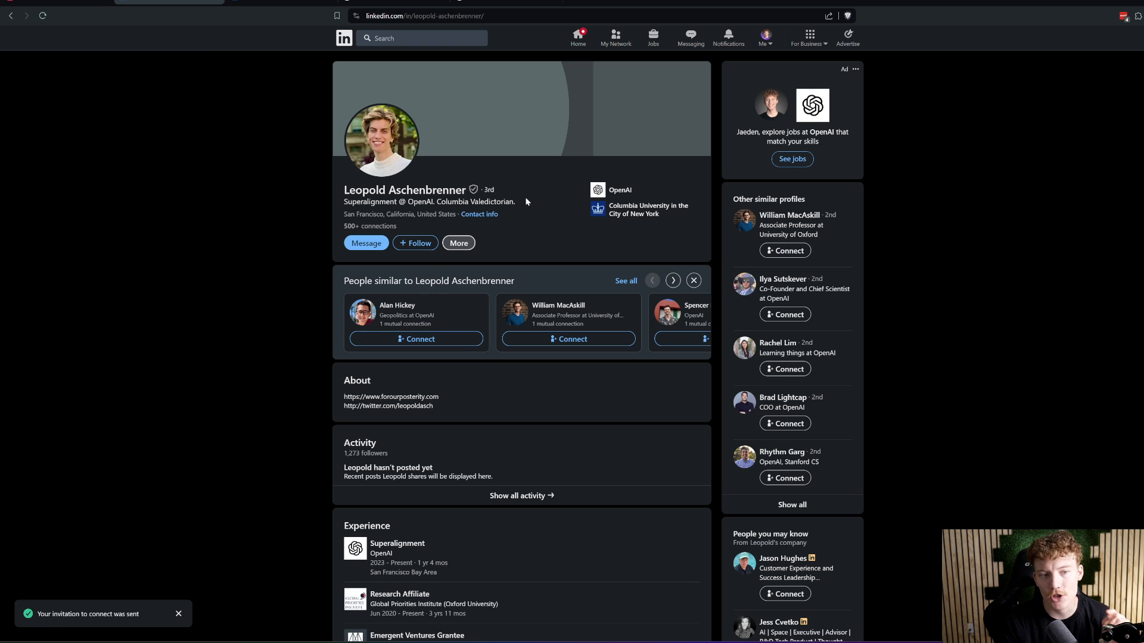
{"action": "mouse_move", "coordinate": [648, 210]}
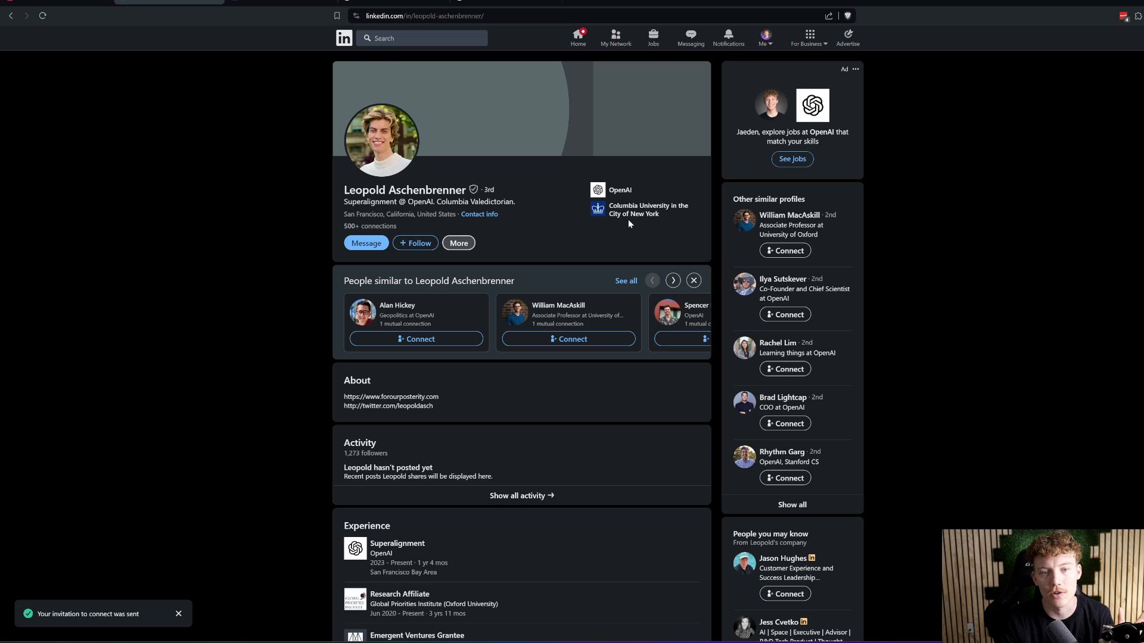
Step: Scroll to the Experience section and highlight the Future Fund role
{"action": "scroll", "scroll_direction": "down", "scroll_amount": 3}
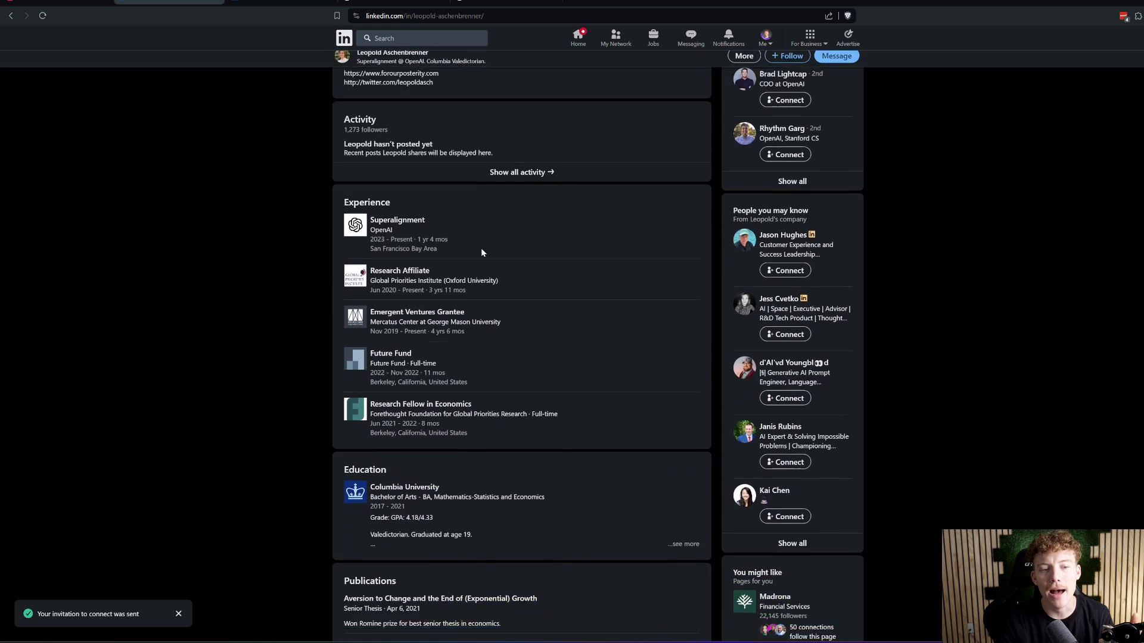
{"action": "scroll", "scroll_direction": "down", "scroll_amount": 3}
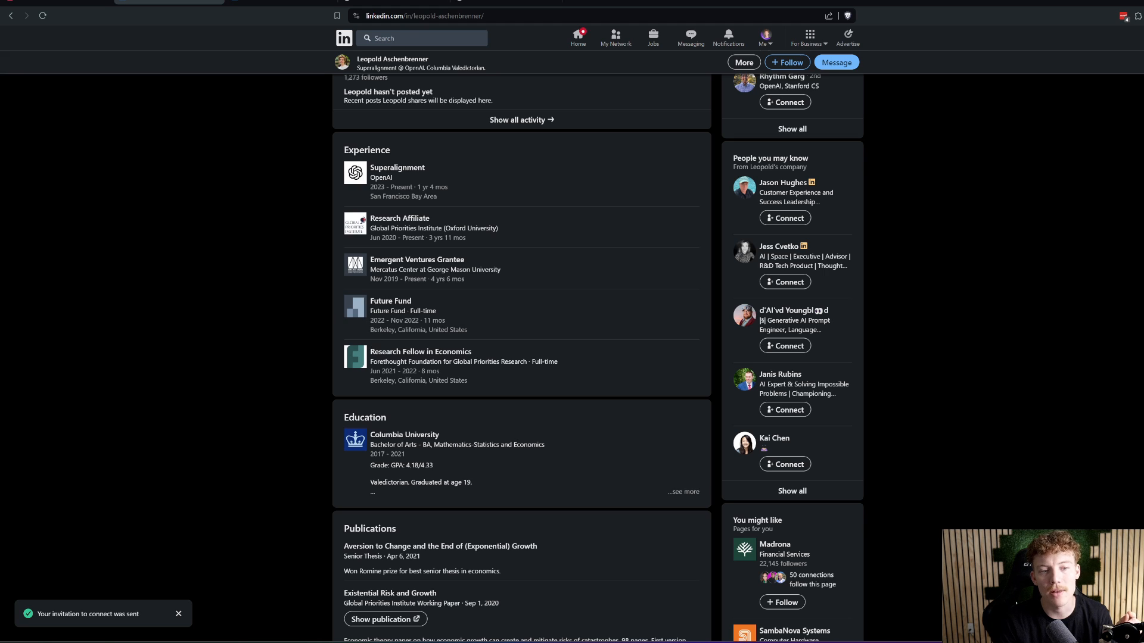
{"action": "double_click", "coordinate": [389, 300]}
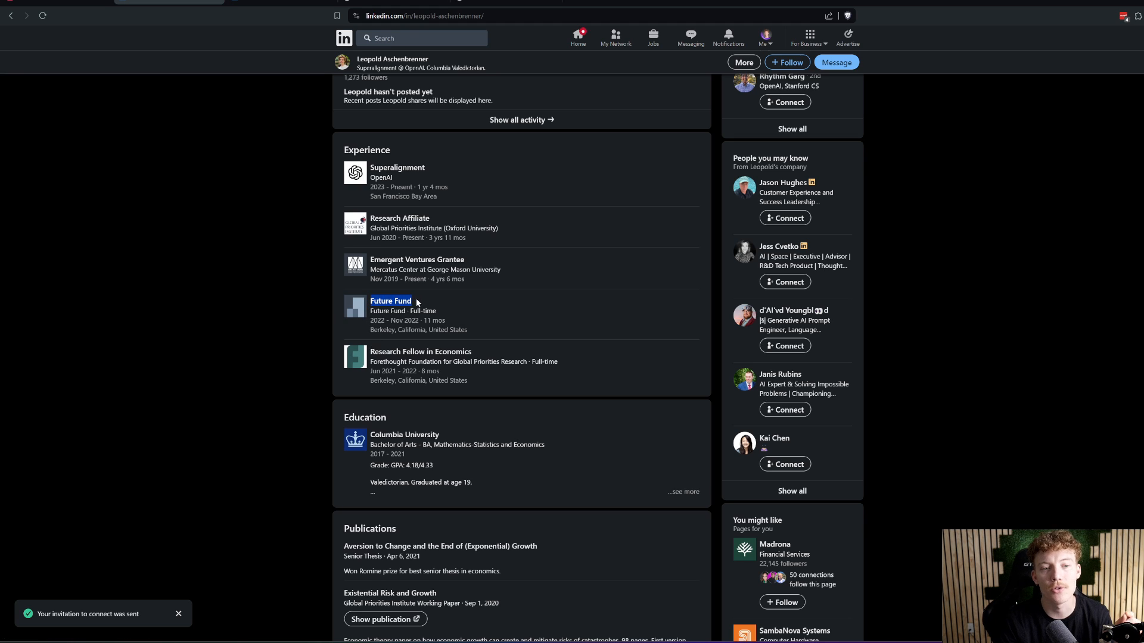
{"action": "mouse_move", "coordinate": [489, 306]}
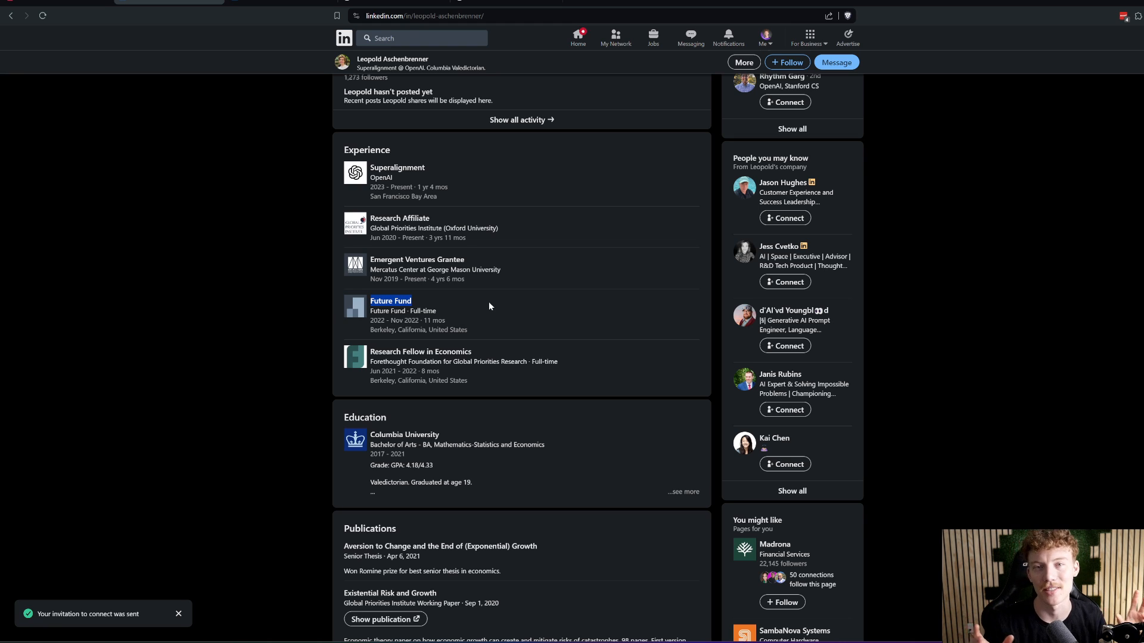
{"action": "mouse_move", "coordinate": [298, 324]}
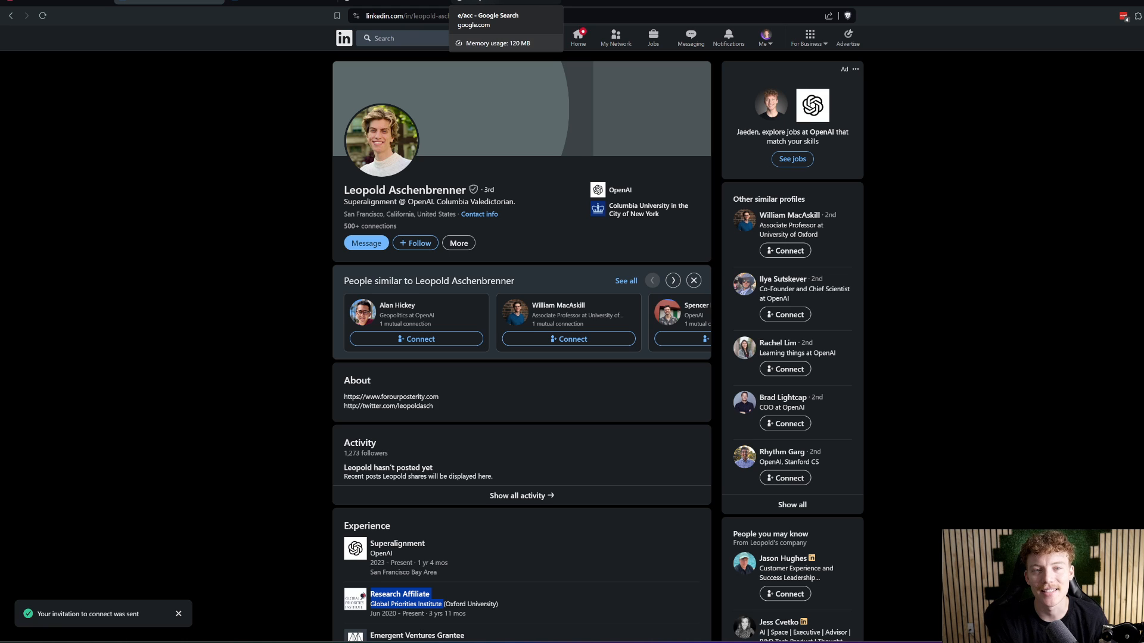
{"action": "mouse_move", "coordinate": [479, 4]}
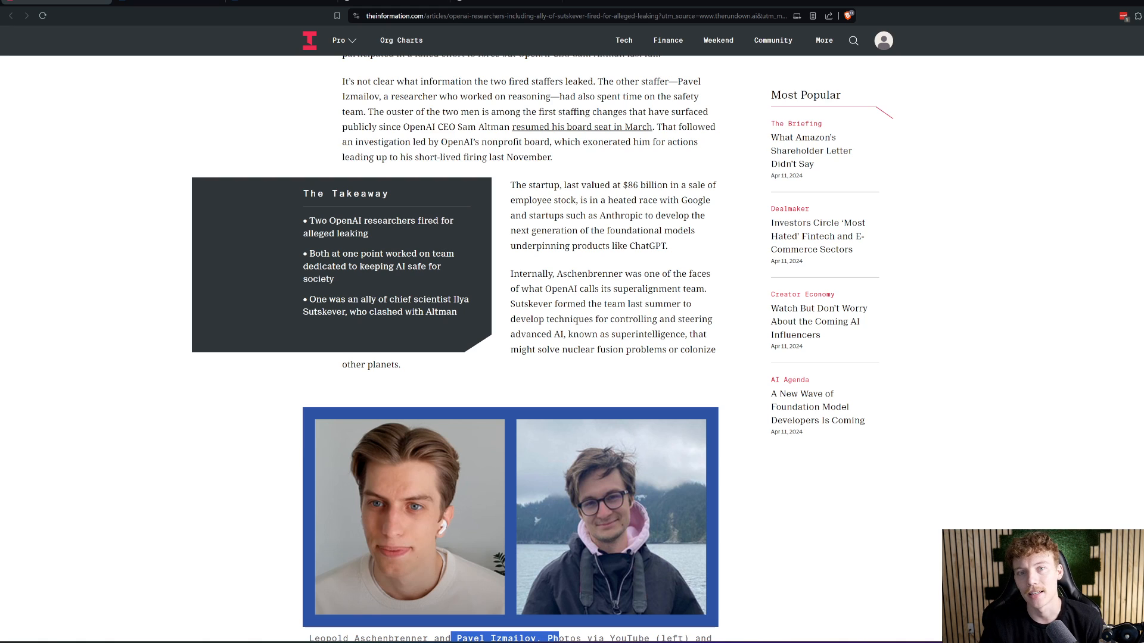
{"action": "mouse_move", "coordinate": [618, 618]}
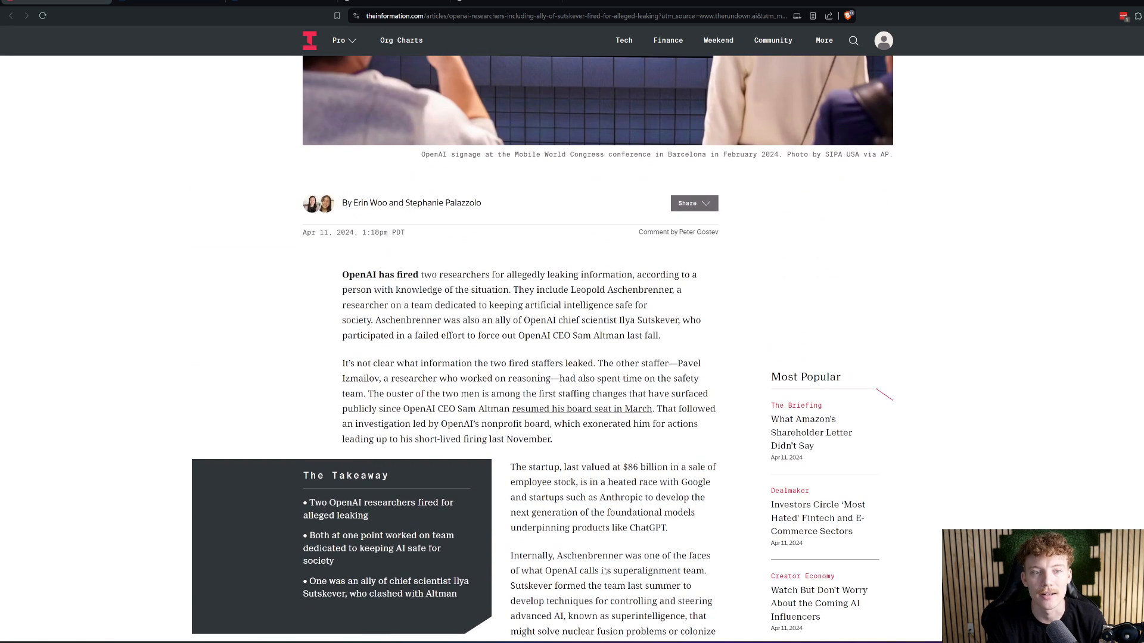
Step: Highlight the $86 billion employee stock sale figure in the startup valuation sentence
{"action": "scroll", "scroll_direction": "down", "scroll_amount": 3}
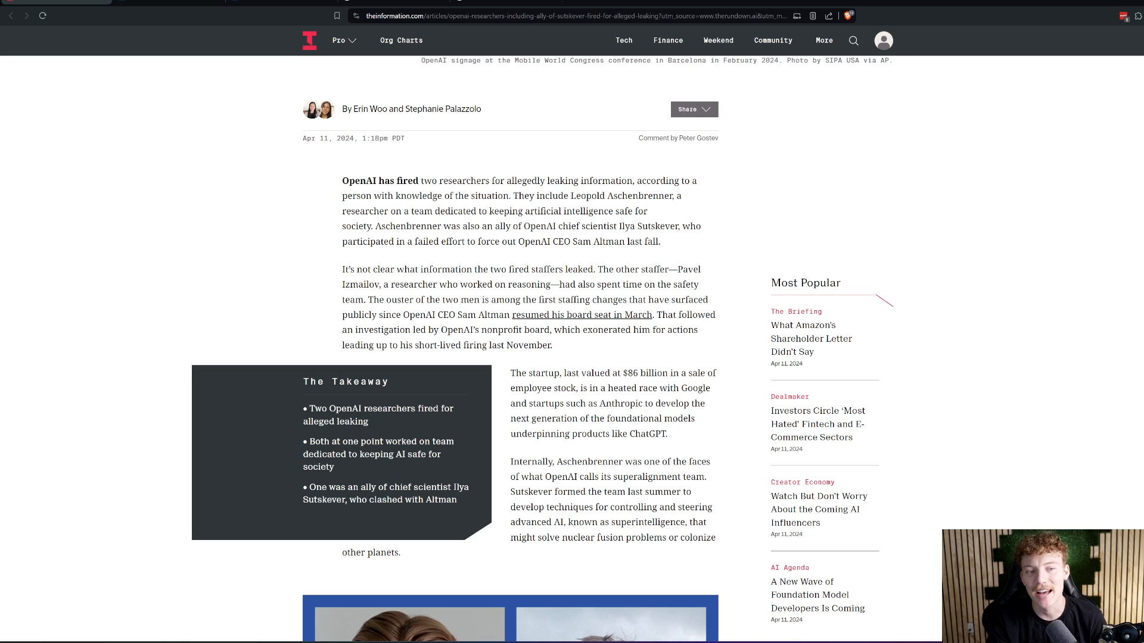
{"action": "scroll", "scroll_direction": "down", "scroll_amount": 3}
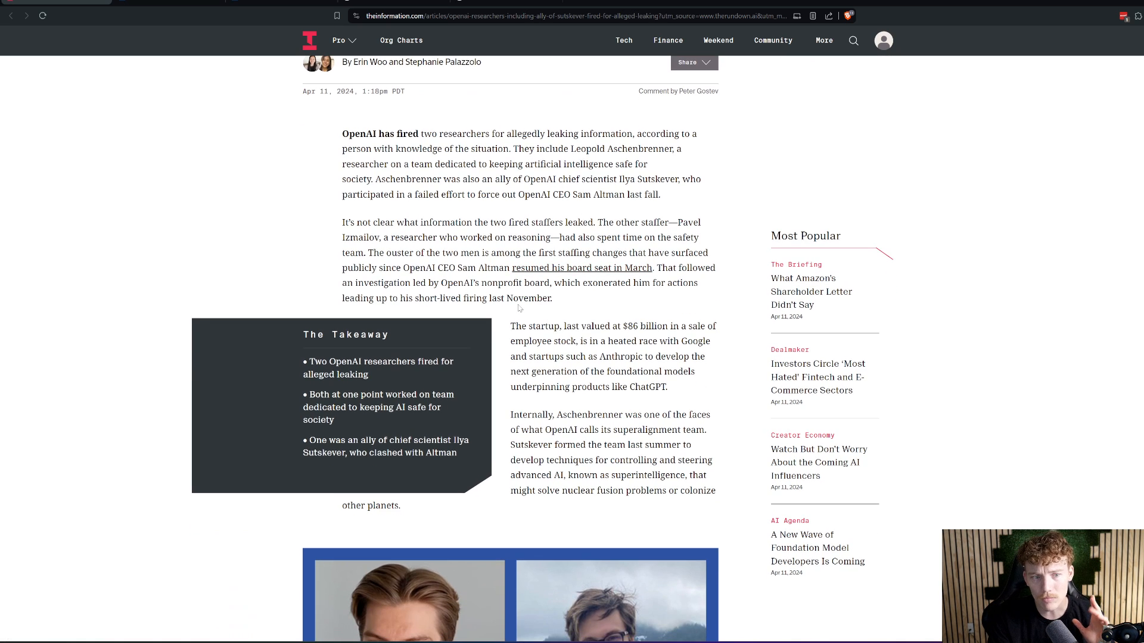
{"action": "scroll", "scroll_direction": "down", "scroll_amount": 3}
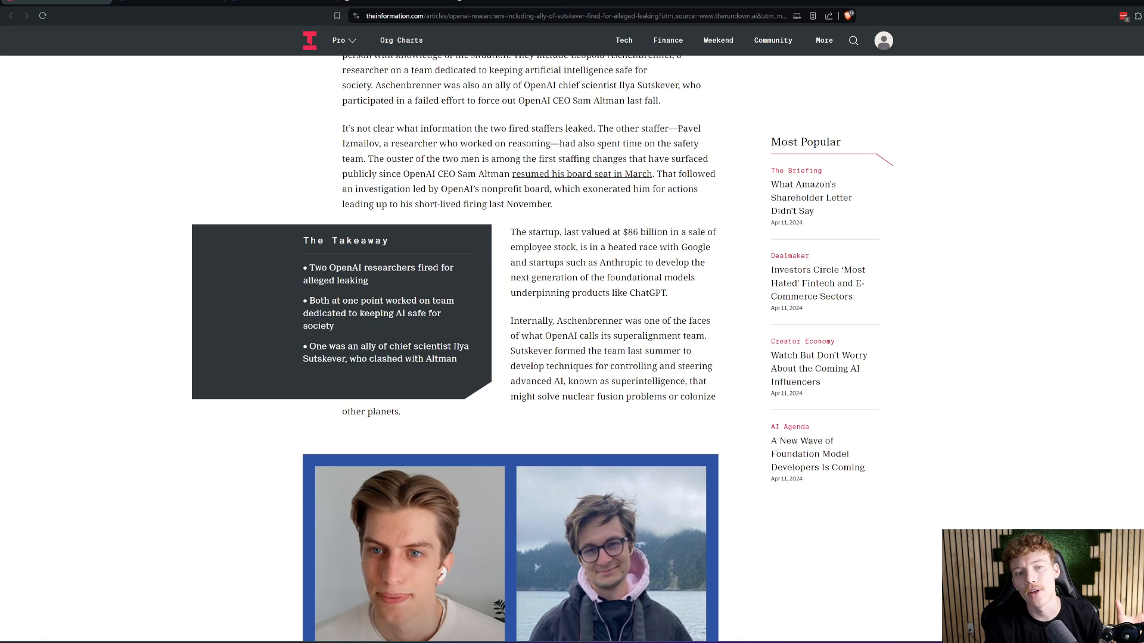
{"action": "left_click", "coordinate": [512, 232]}
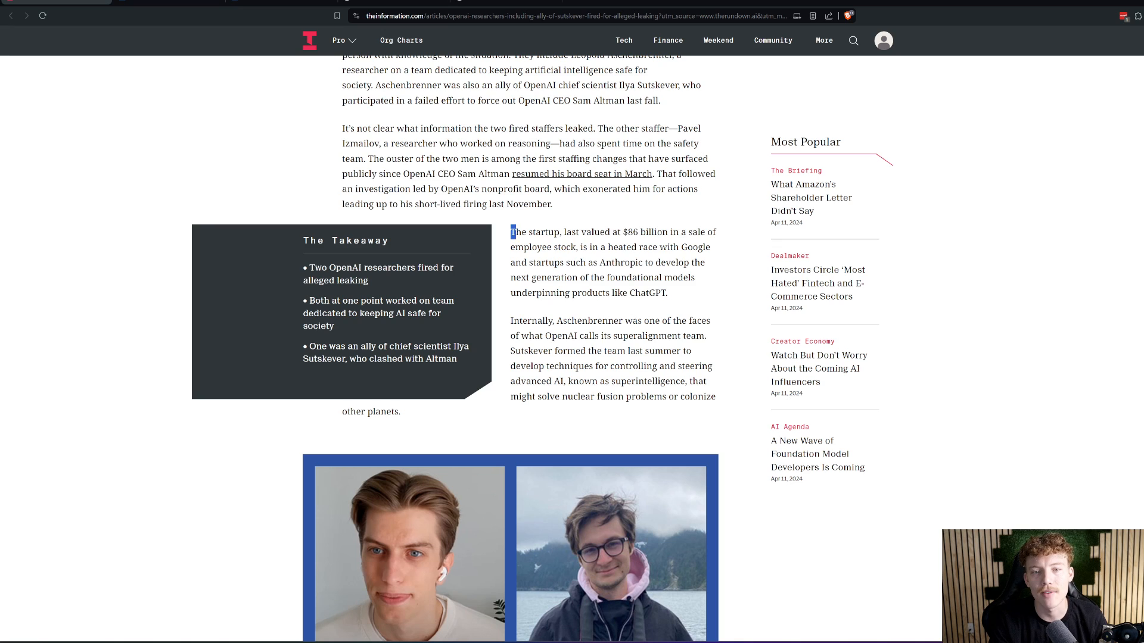
{"action": "left_click_drag", "start_coordinate": [512, 232], "coordinate": [682, 232]}
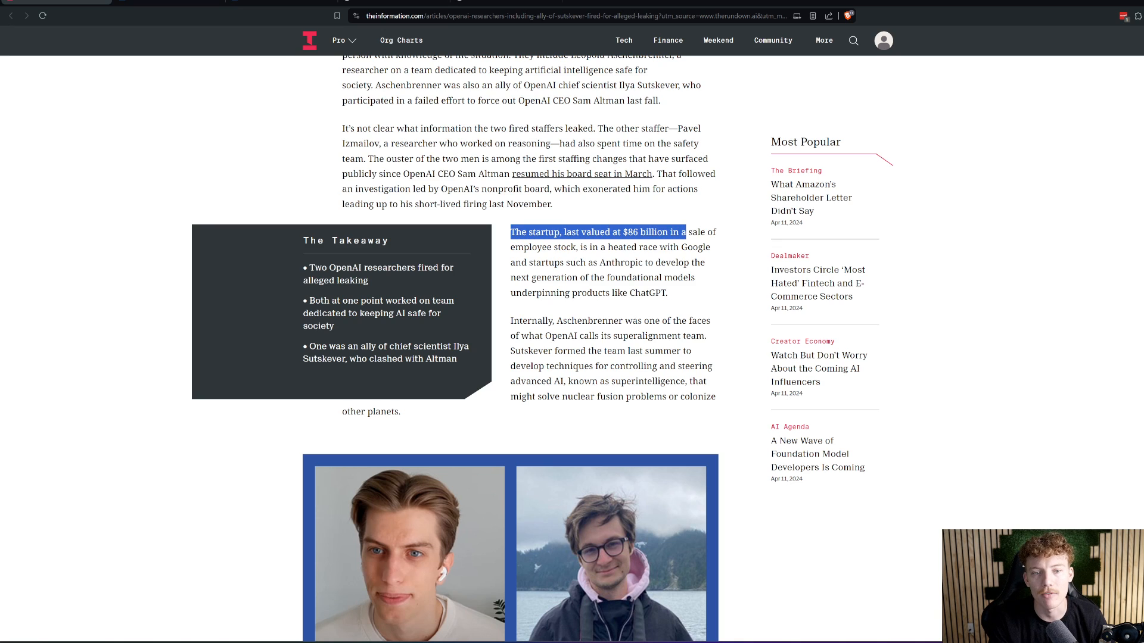
{"action": "left_click_drag", "start_coordinate": [678, 232], "coordinate": [716, 233]}
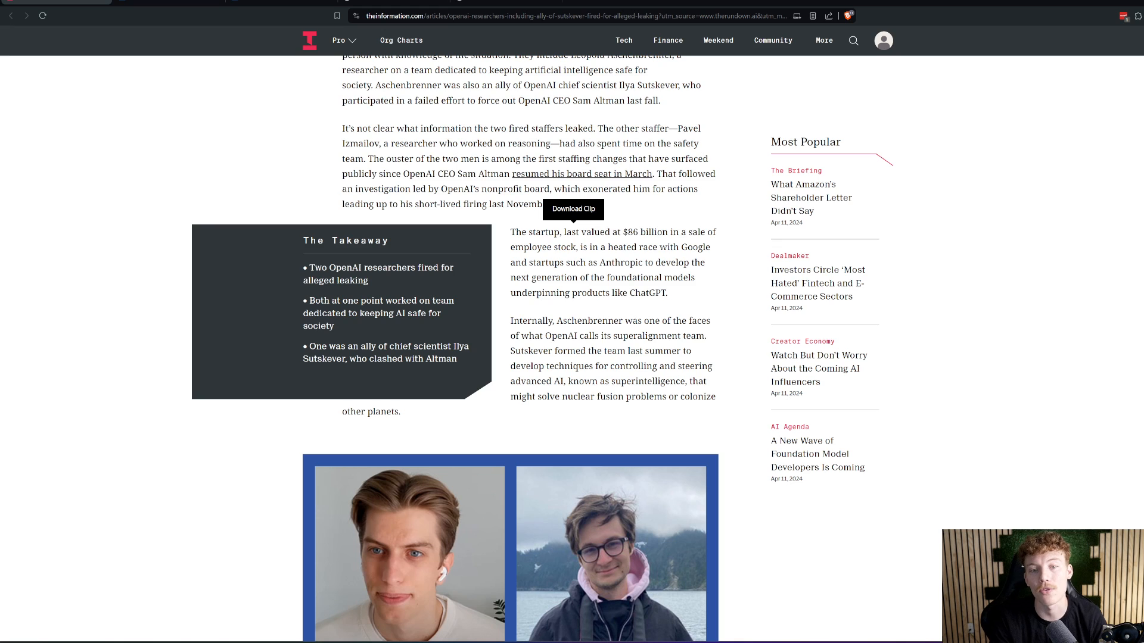
{"action": "left_click_drag", "start_coordinate": [623, 233], "coordinate": [586, 247]}
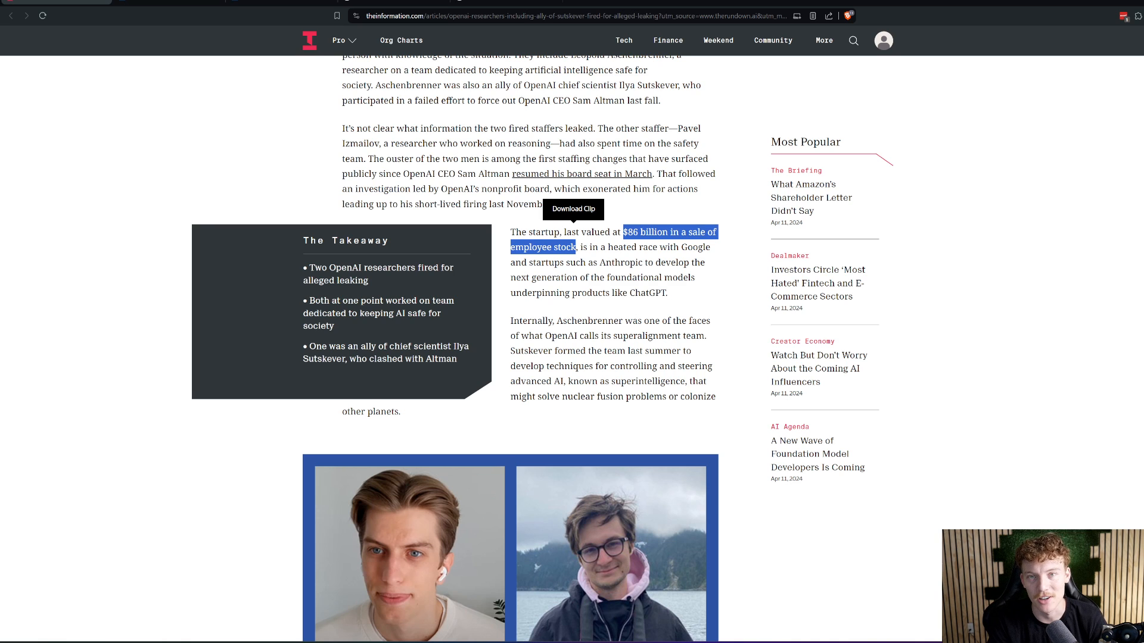
Step: Continue down the article toward the superalignment paragraph
{"action": "scroll", "scroll_direction": "down", "scroll_amount": 3}
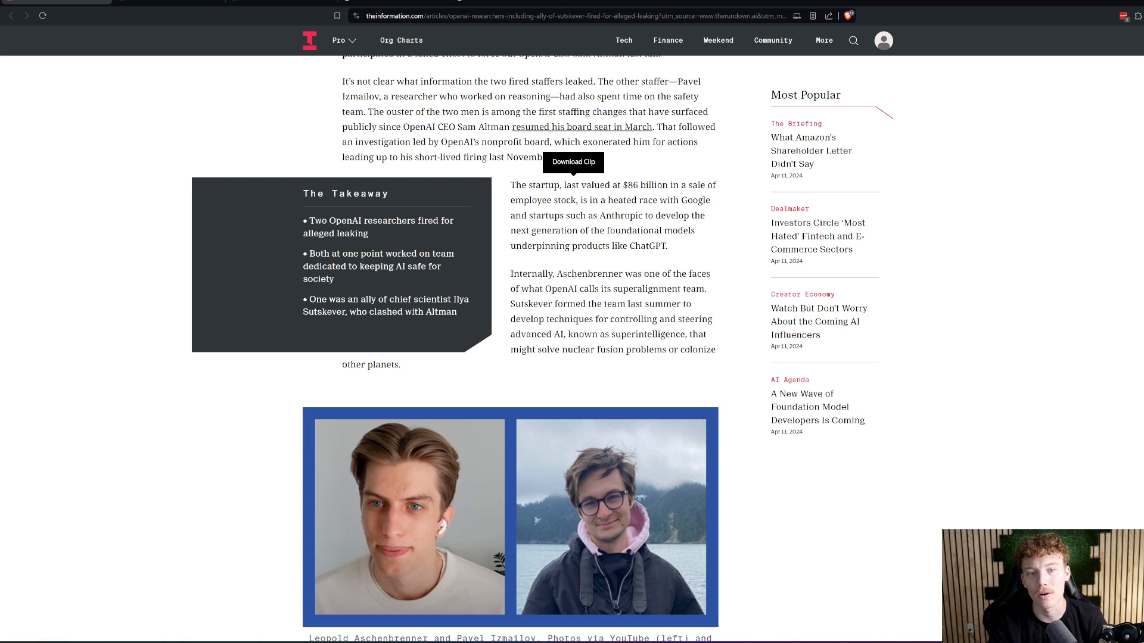
{"action": "scroll", "scroll_direction": "down", "scroll_amount": 3}
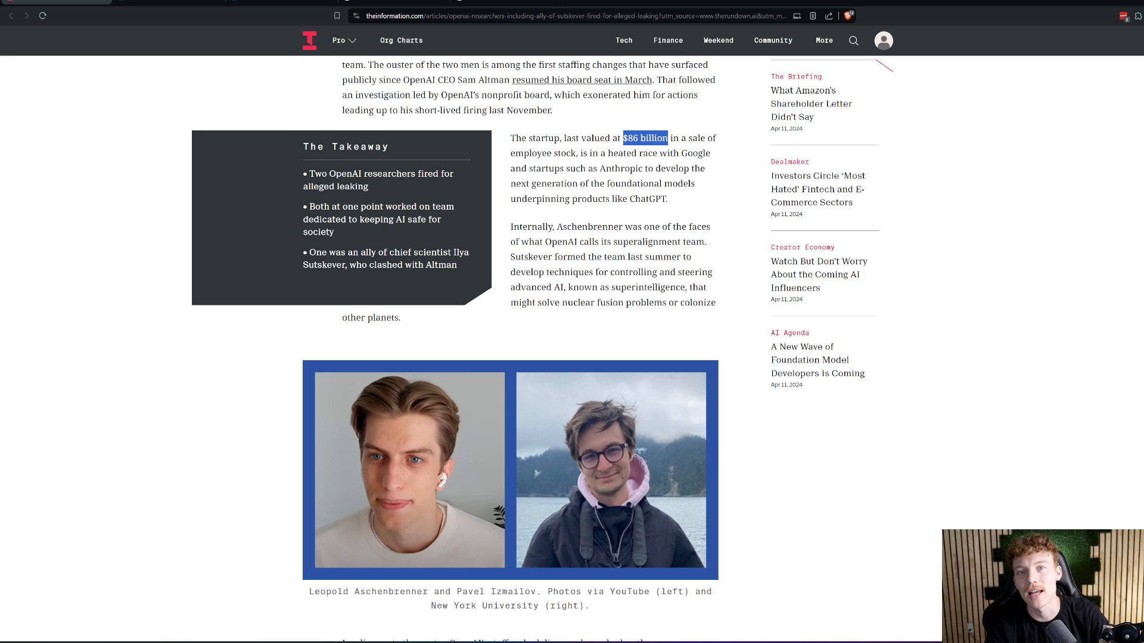
Step: Highlight the superalignment team passage through 'other planets.' and read onward
{"action": "scroll", "scroll_direction": "down", "scroll_amount": 3}
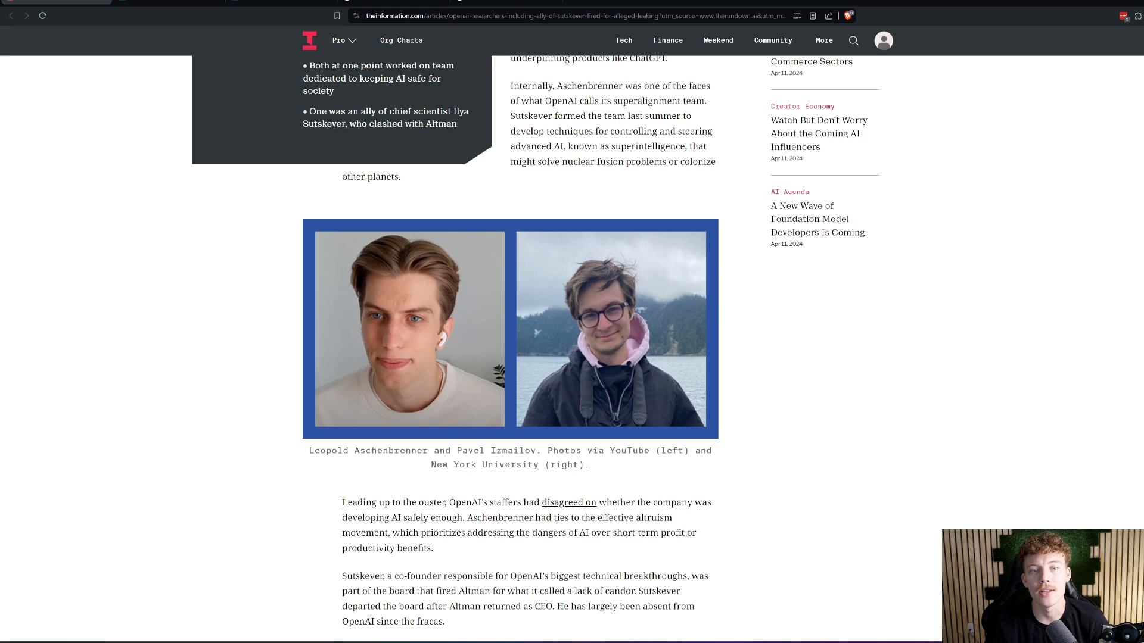
{"action": "left_click_drag", "start_coordinate": [615, 100], "coordinate": [690, 115]}
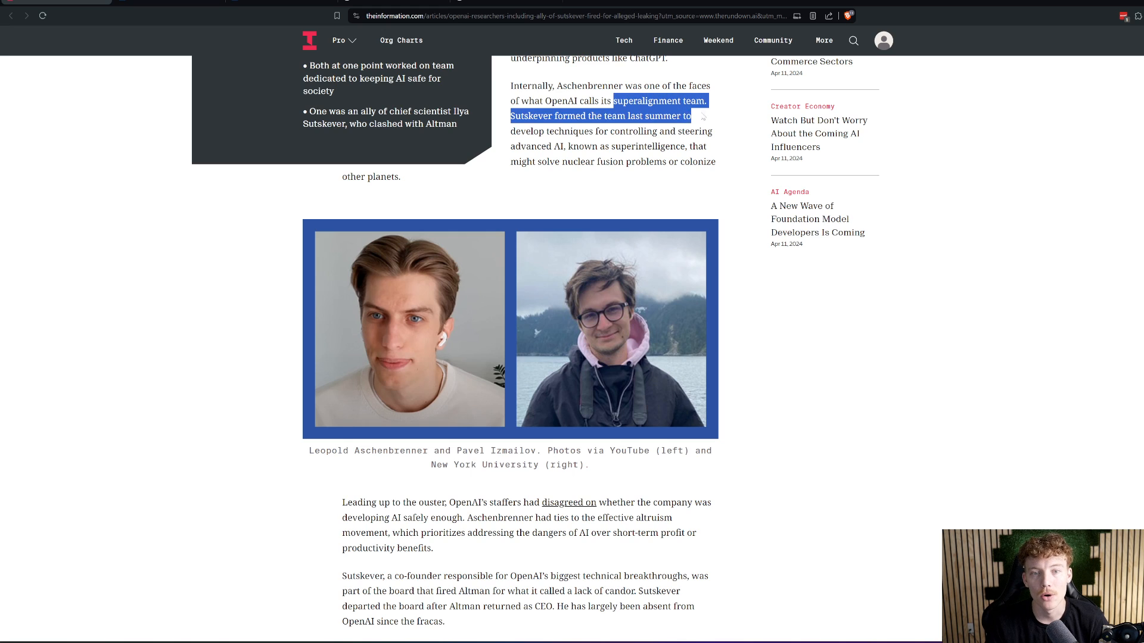
{"action": "left_click_drag", "start_coordinate": [690, 117], "coordinate": [400, 177]}
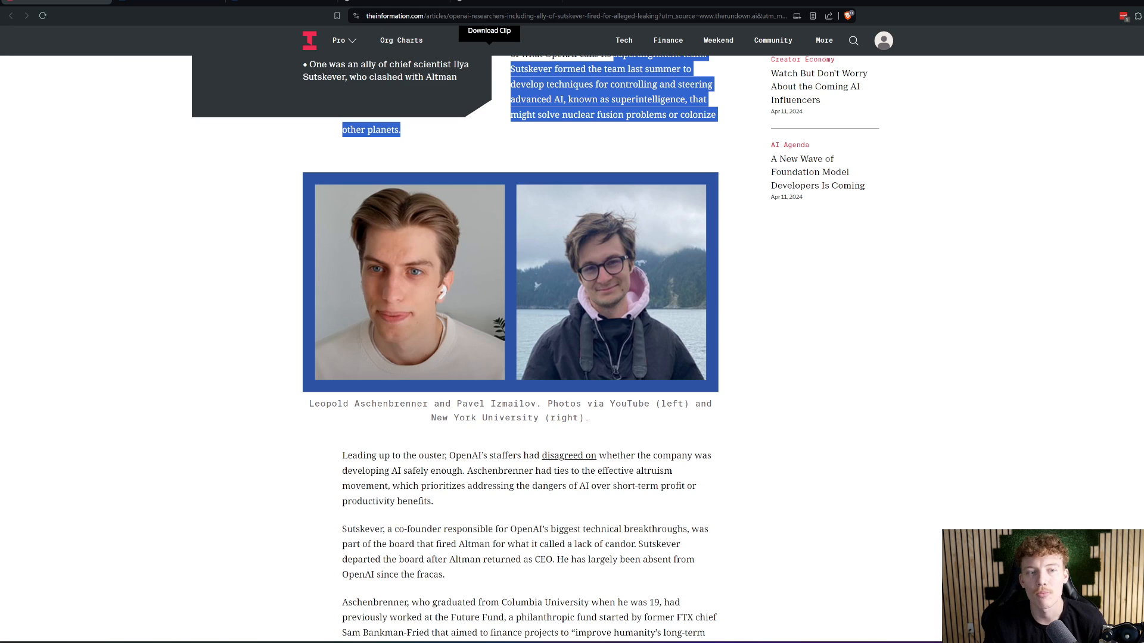
{"action": "scroll", "scroll_direction": "down", "scroll_amount": 3}
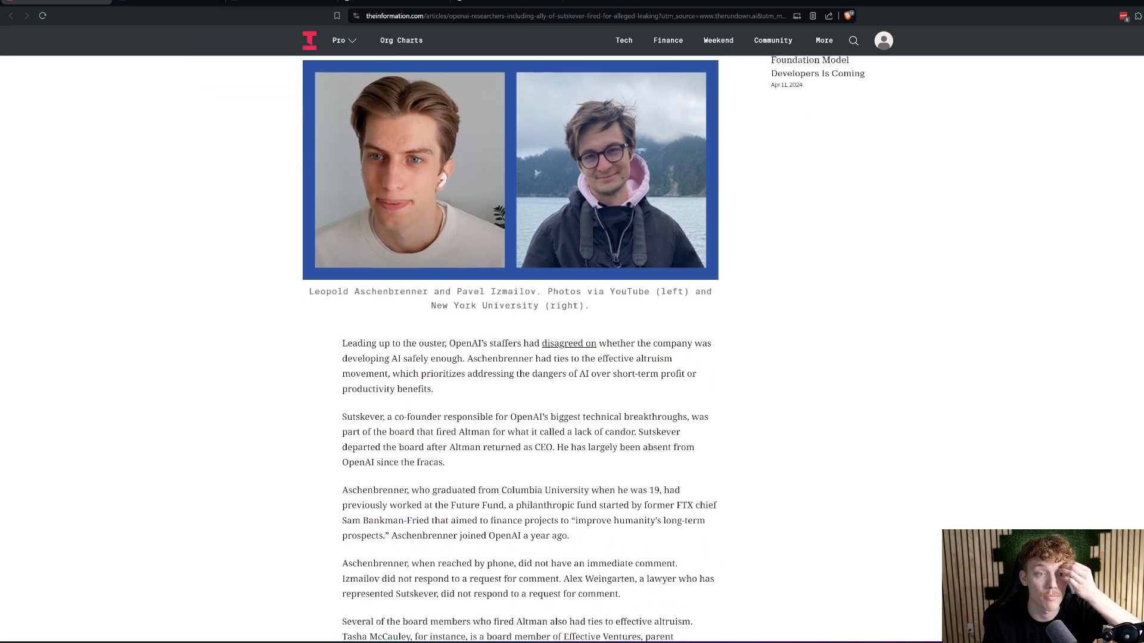
{"action": "scroll", "scroll_direction": "down", "scroll_amount": 3}
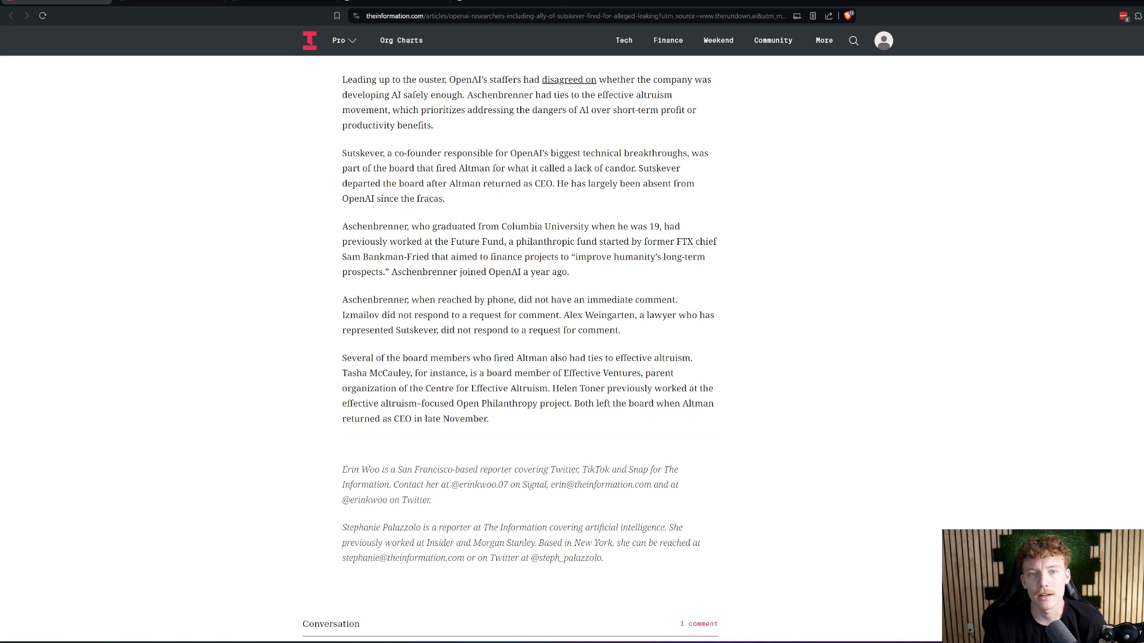
Step: Select the phrase 'effective altruism' in the AI-safety disagreement paragraph
{"action": "double_click", "coordinate": [634, 95]}
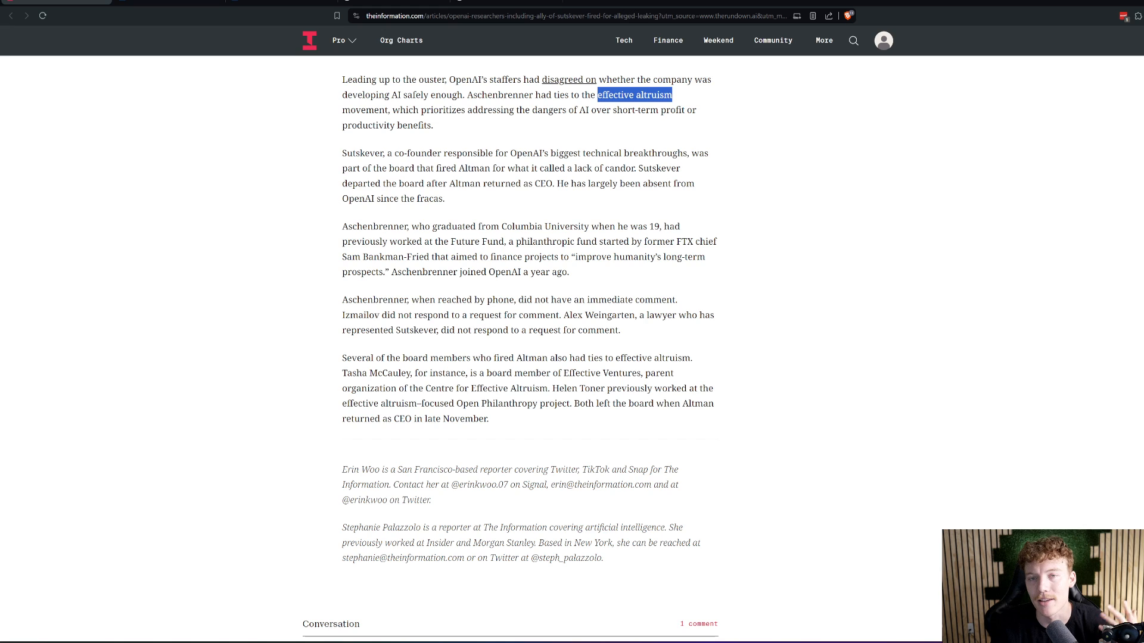
{"action": "left_click", "coordinate": [769, 606]}
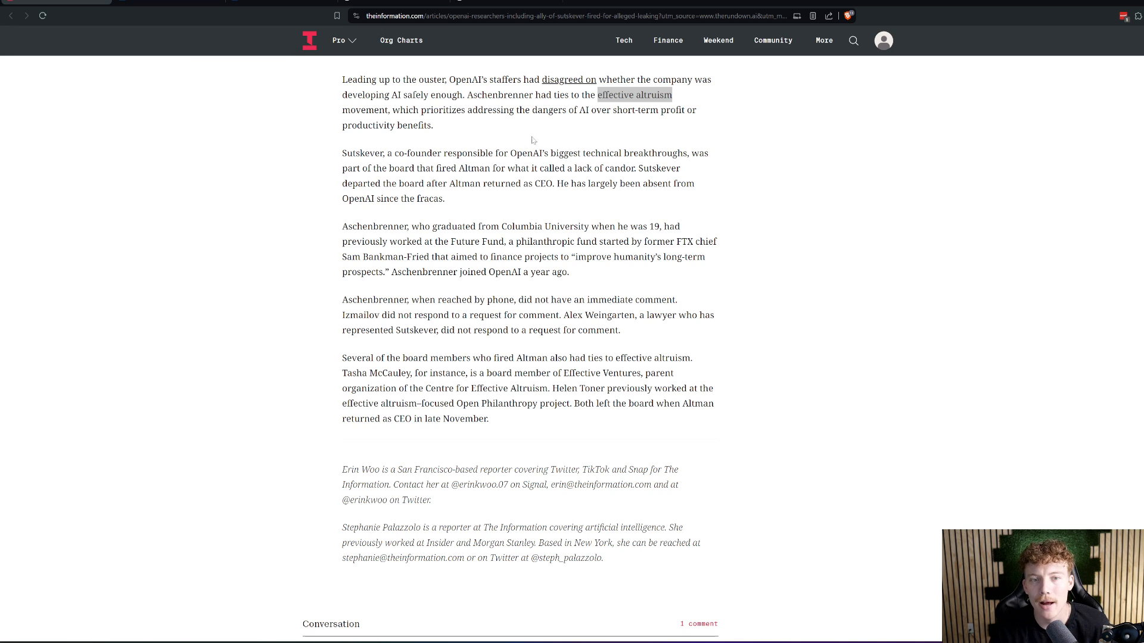
{"action": "mouse_move", "coordinate": [661, 125]}
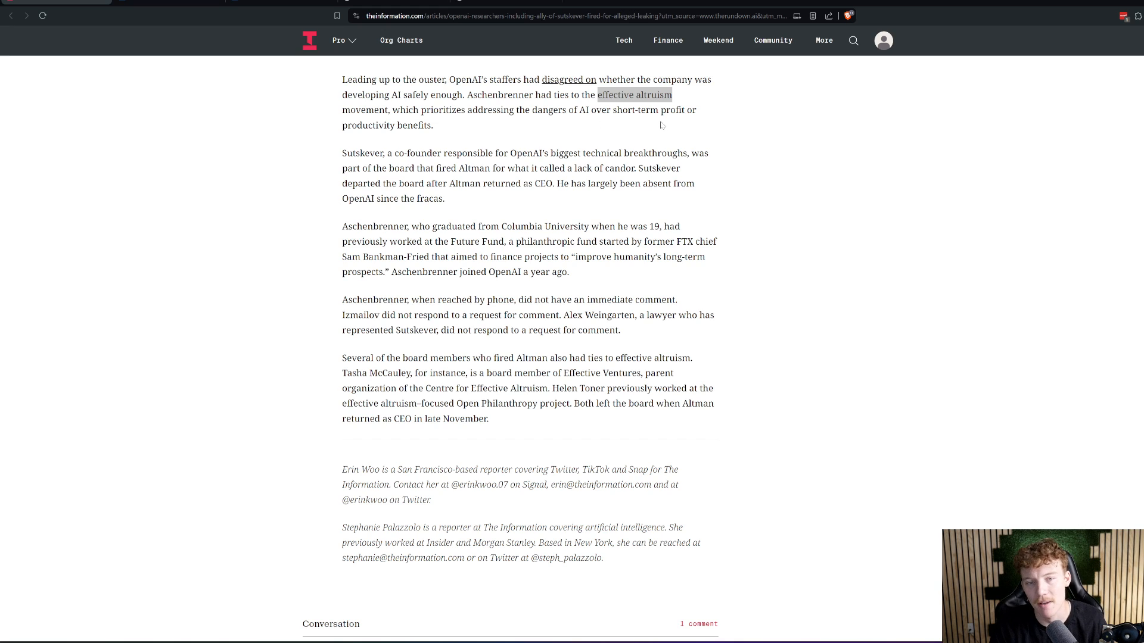
{"action": "mouse_move", "coordinate": [703, 121]}
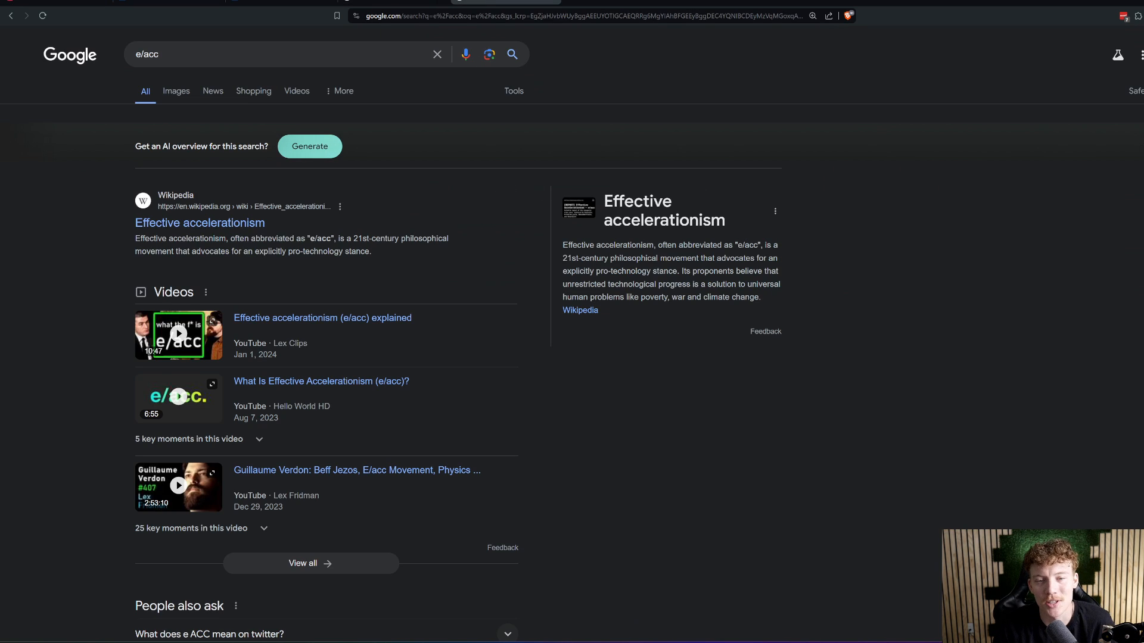
{"action": "mouse_move", "coordinate": [646, 184]}
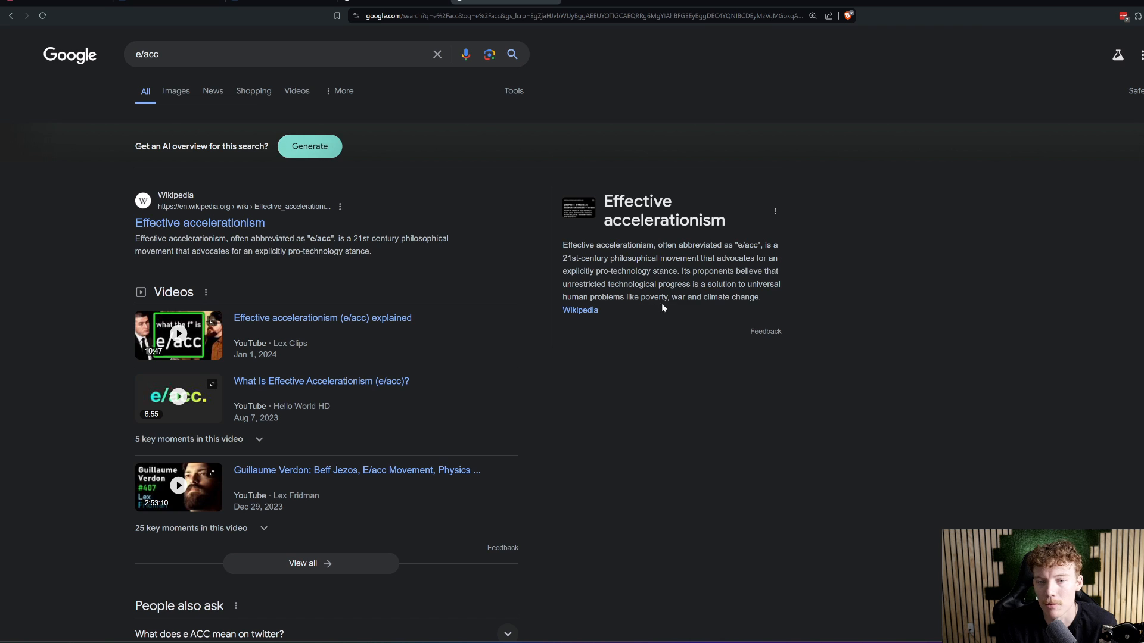
{"action": "mouse_move", "coordinate": [725, 310]}
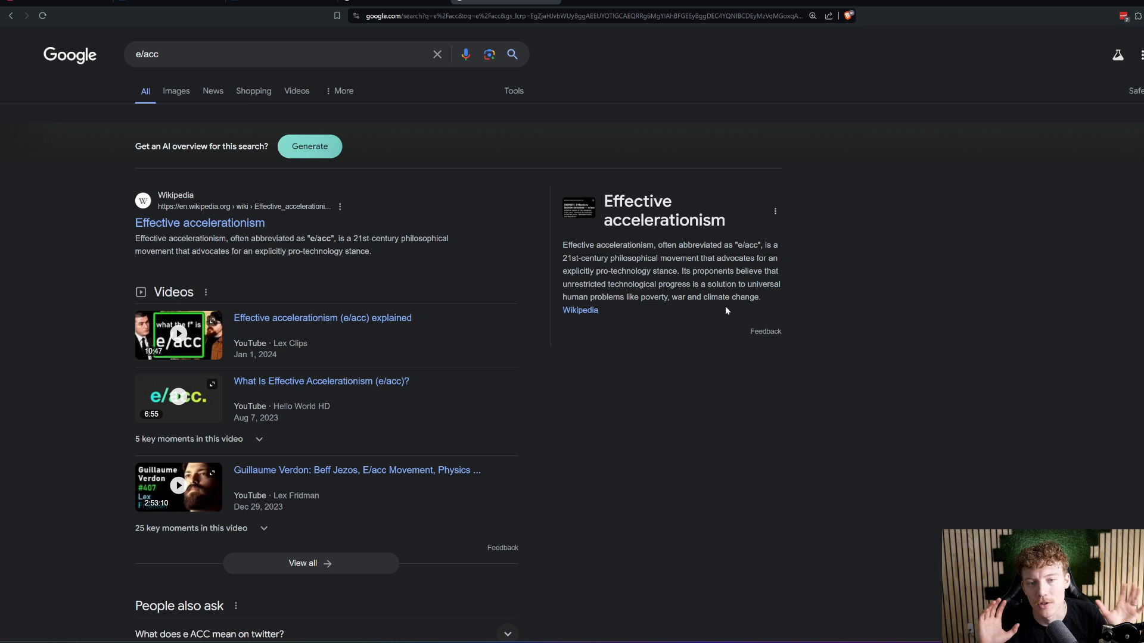
{"action": "mouse_move", "coordinate": [732, 312]}
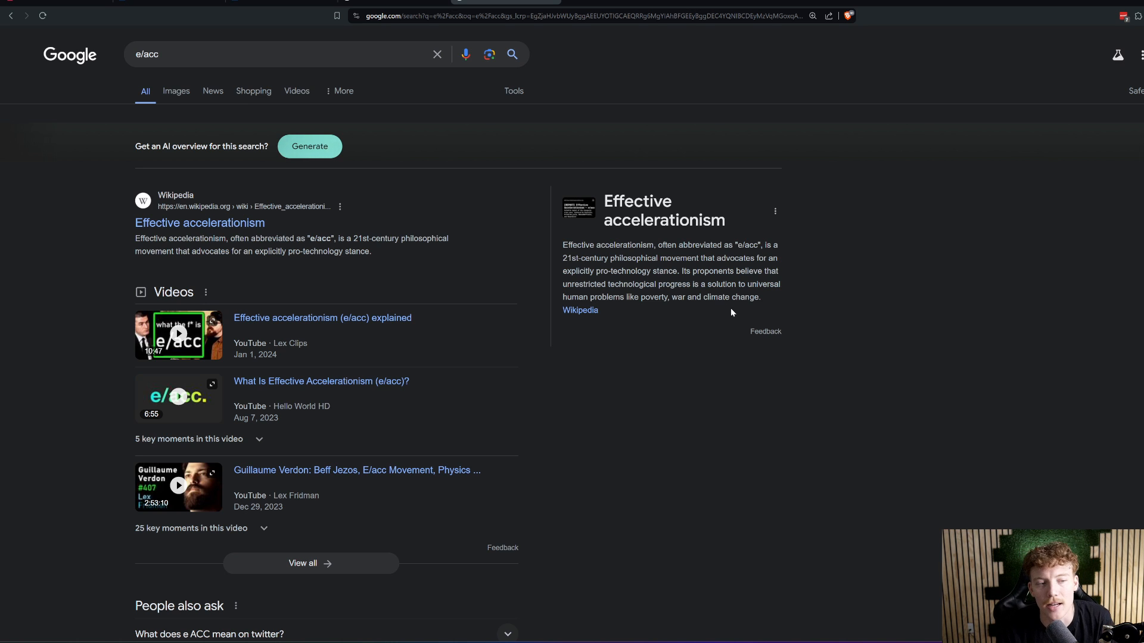
Step: Scroll the e/acc results past People also ask to the X (Twitter) result
{"action": "scroll", "scroll_direction": "down", "scroll_amount": 3}
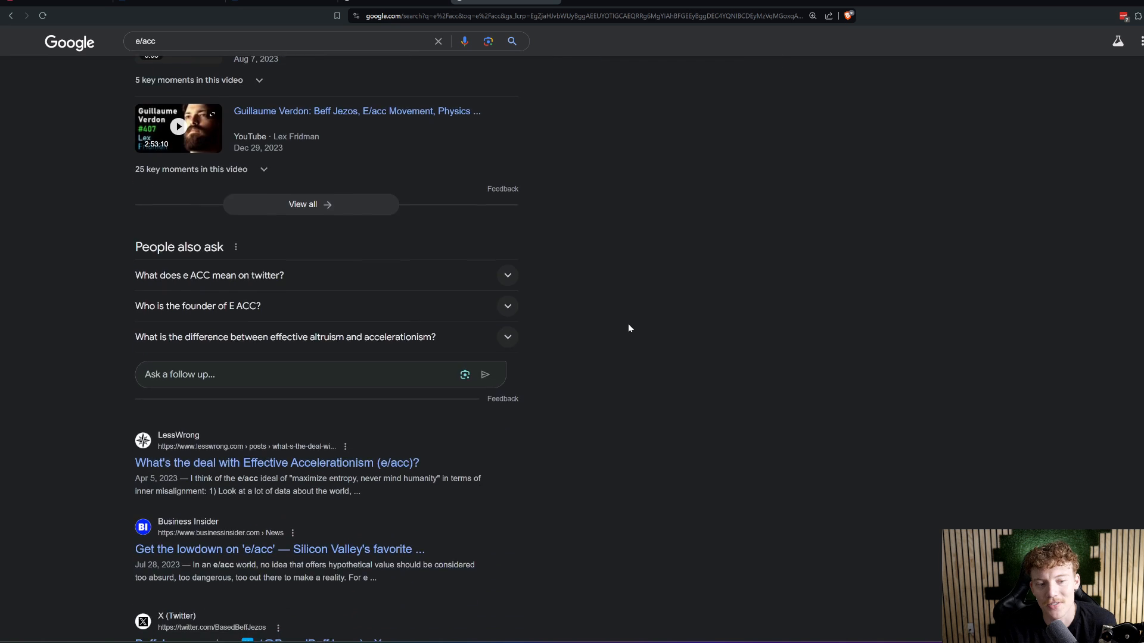
{"action": "scroll", "scroll_direction": "down", "scroll_amount": 3}
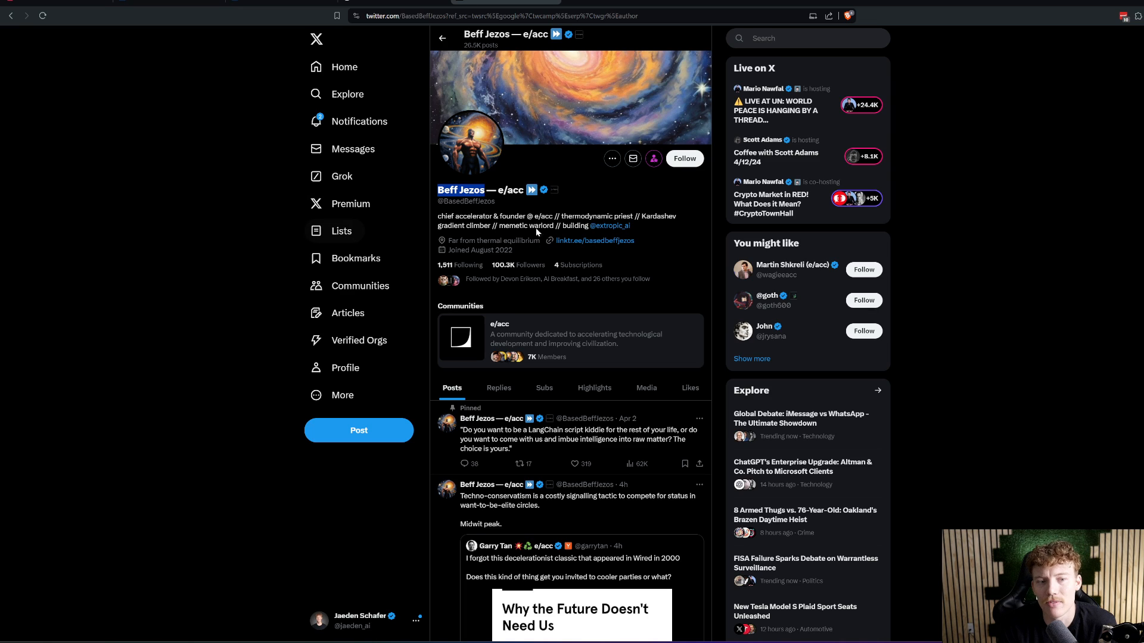
{"action": "mouse_move", "coordinate": [501, 207]}
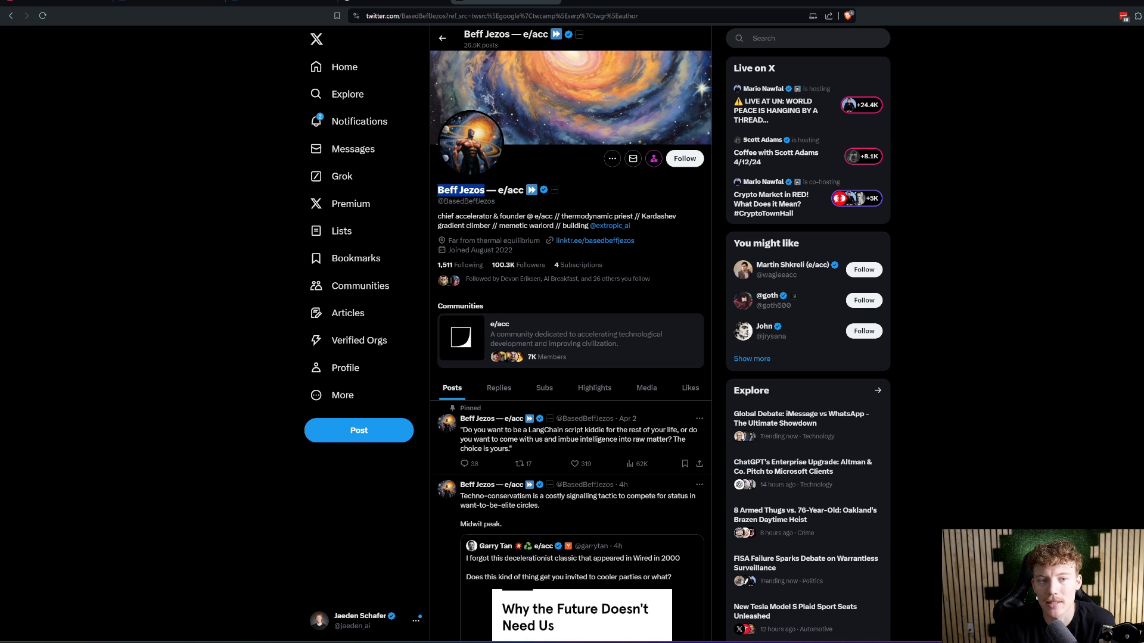
{"action": "mouse_move", "coordinate": [435, 207]}
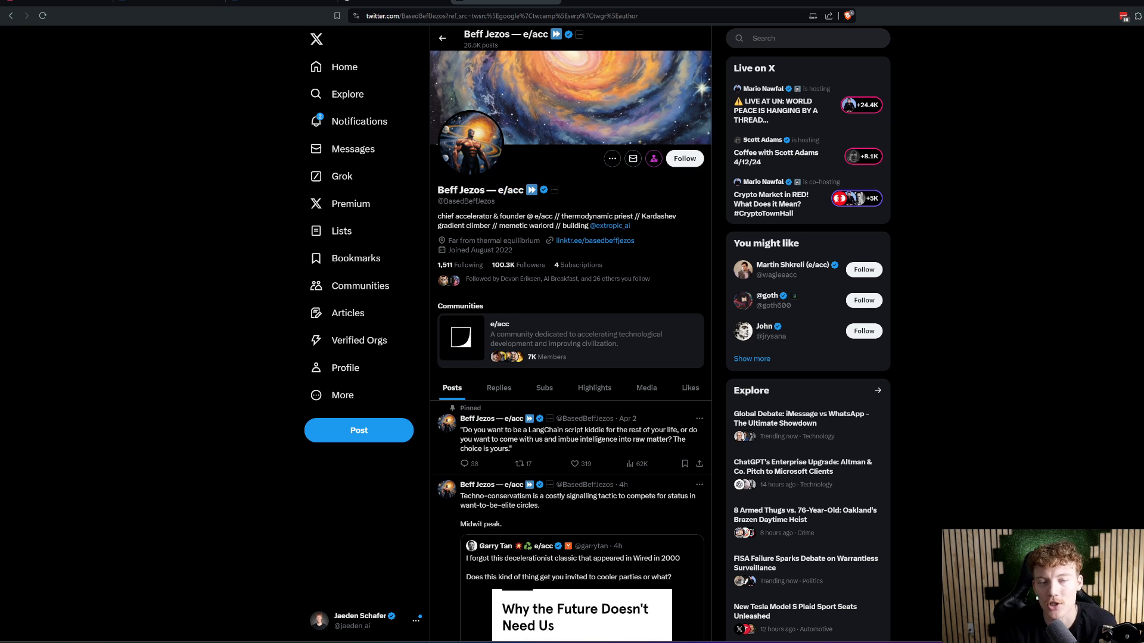
Step: Highlight e/acc in the BasedBeffJezos display name and look down at the bio and pinned posts
{"action": "double_click", "coordinate": [511, 191]}
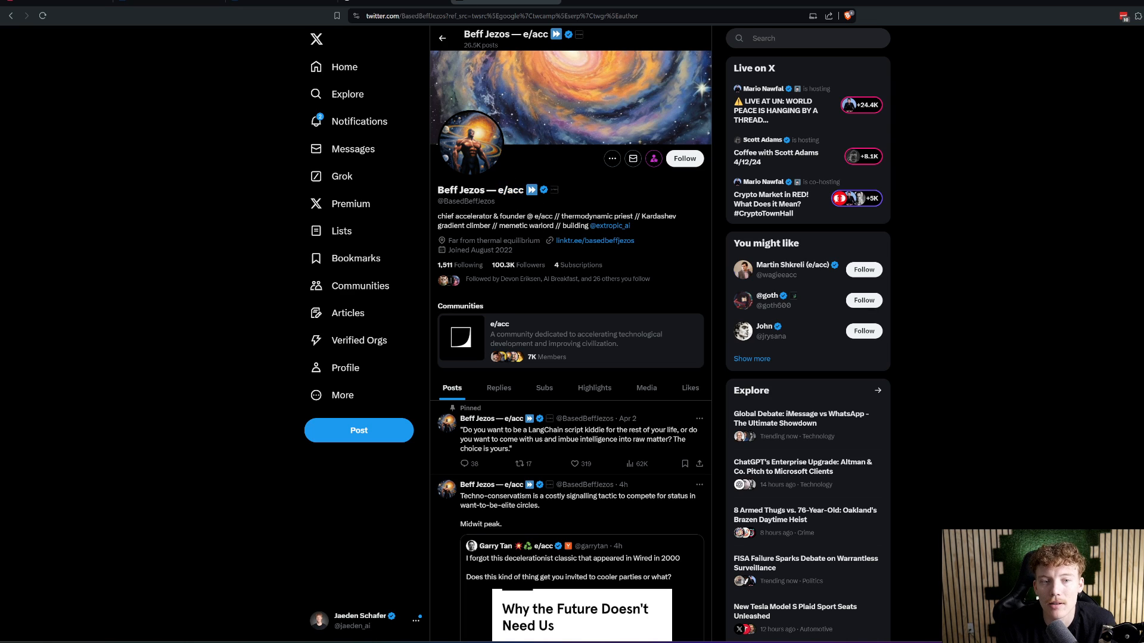
{"action": "double_click", "coordinate": [511, 189]}
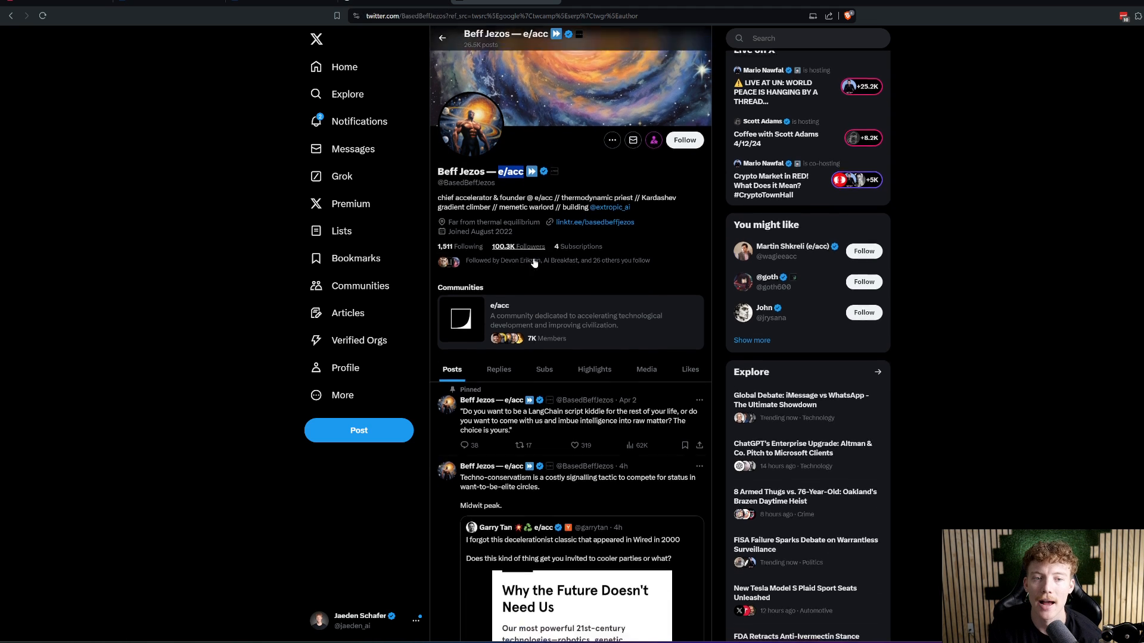
{"action": "scroll", "scroll_direction": "down", "scroll_amount": 3}
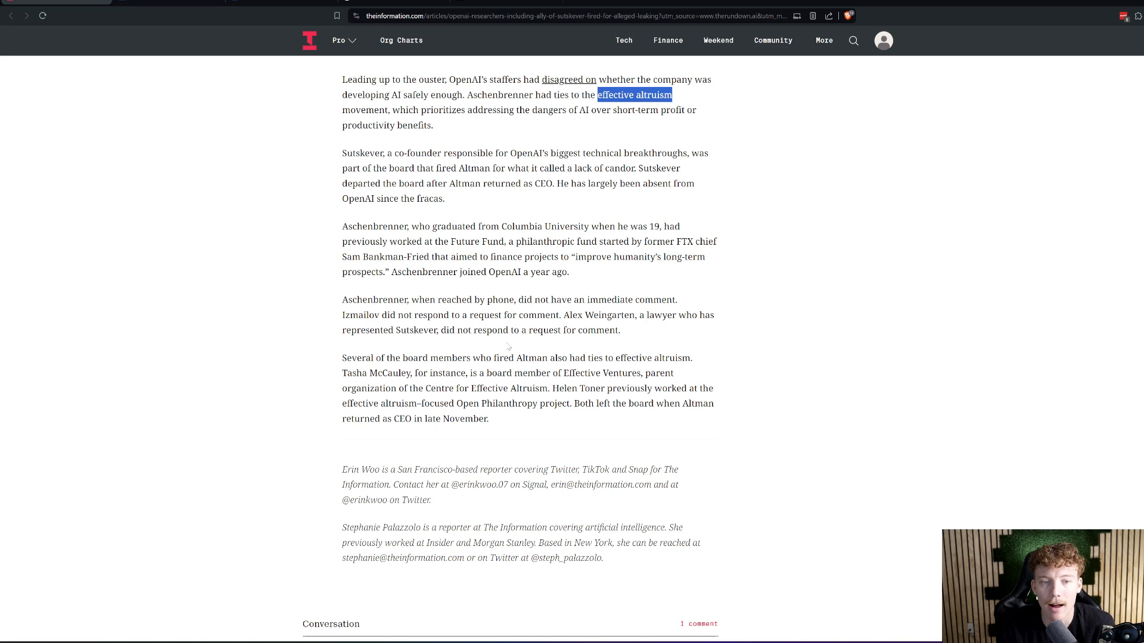
{"action": "mouse_move", "coordinate": [584, 370]}
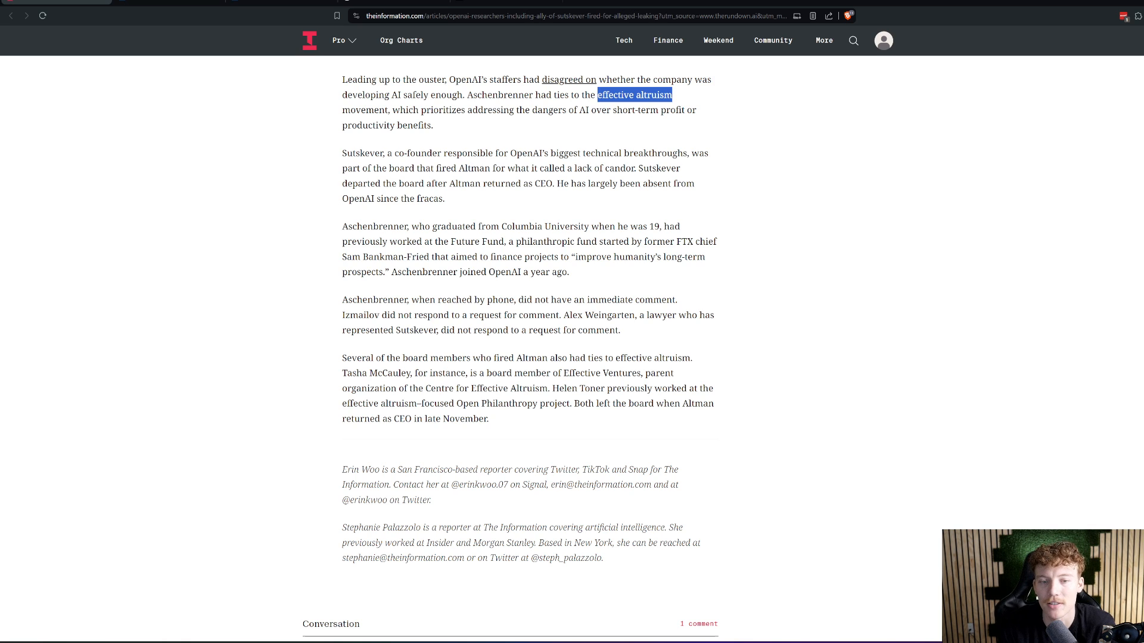
Step: Read the article ending, author bios and Conversation section, then return to the headline
{"action": "scroll", "scroll_direction": "down", "scroll_amount": 3}
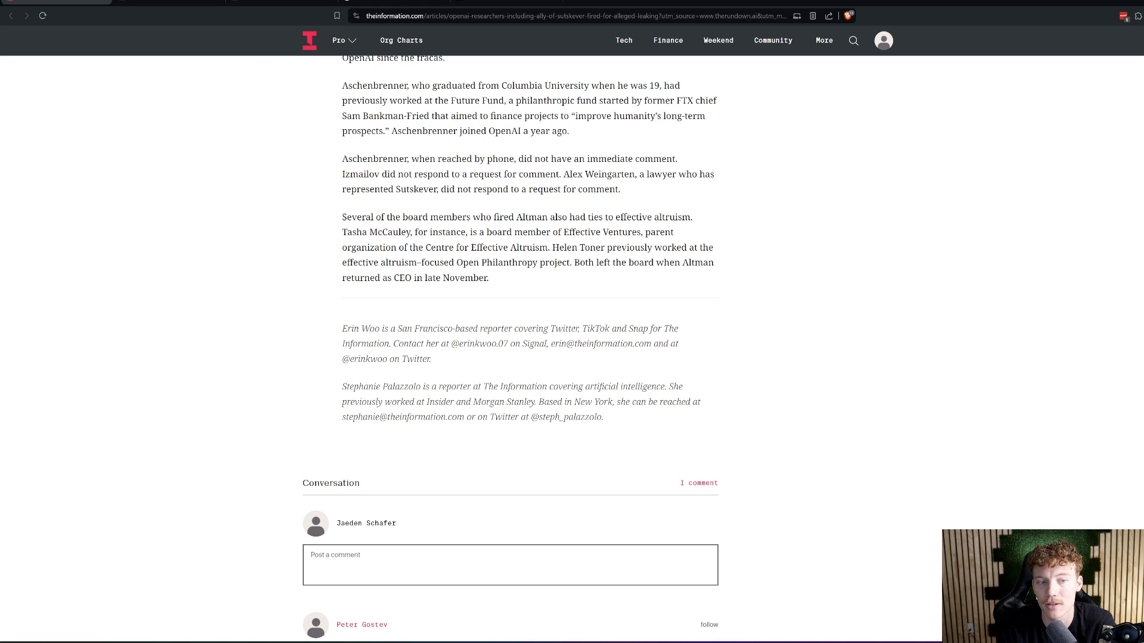
{"action": "mouse_move", "coordinate": [558, 276]}
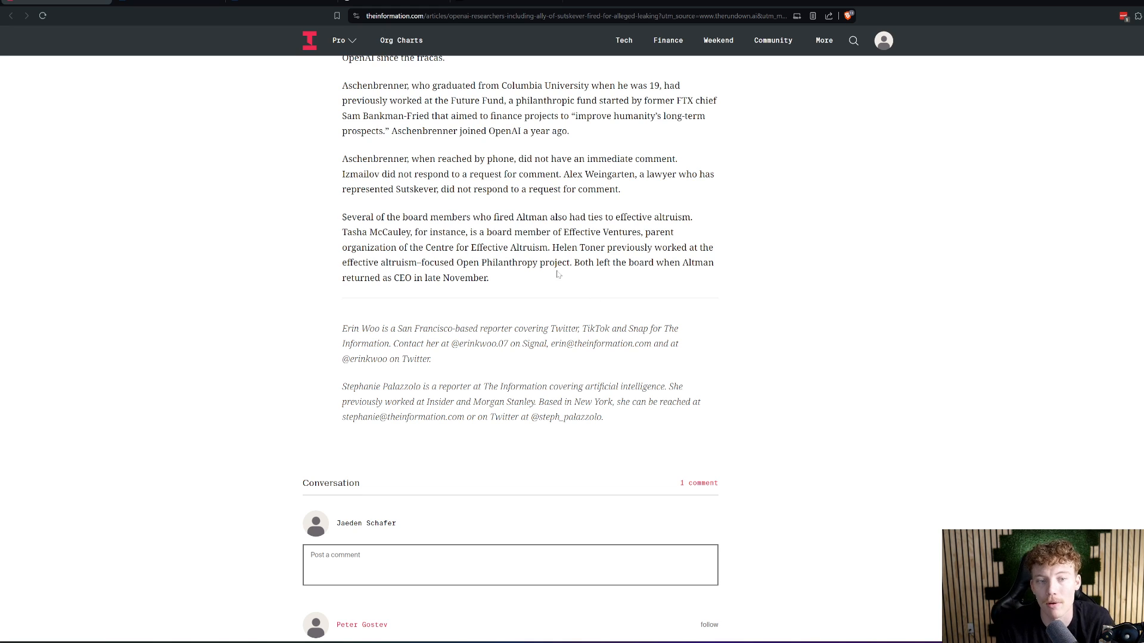
{"action": "mouse_move", "coordinate": [749, 264]}
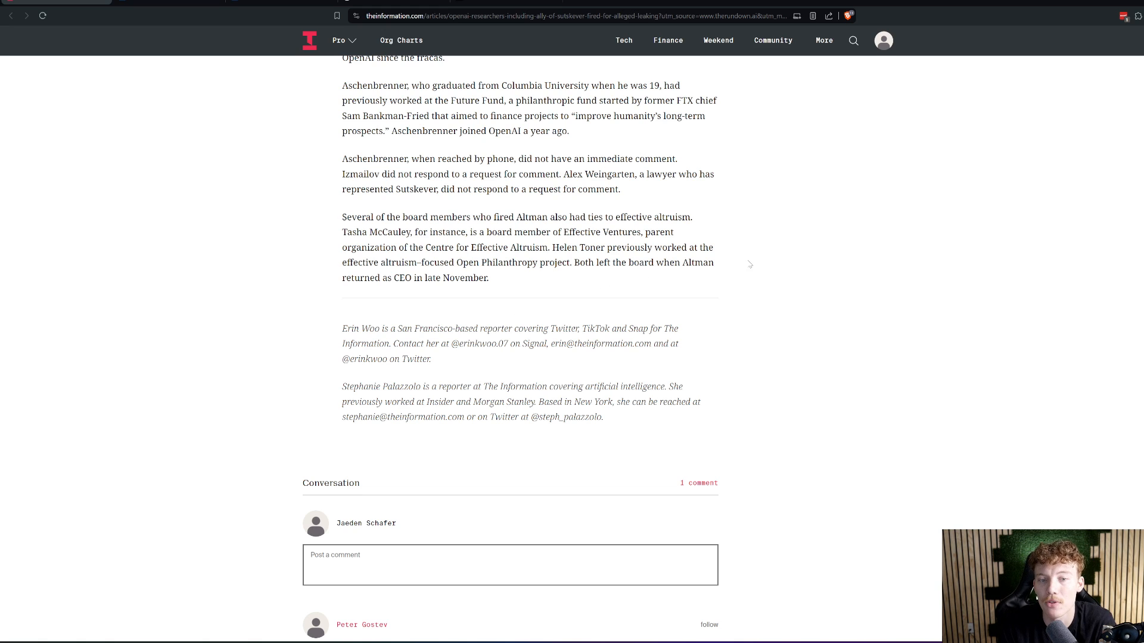
{"action": "mouse_move", "coordinate": [485, 296]}
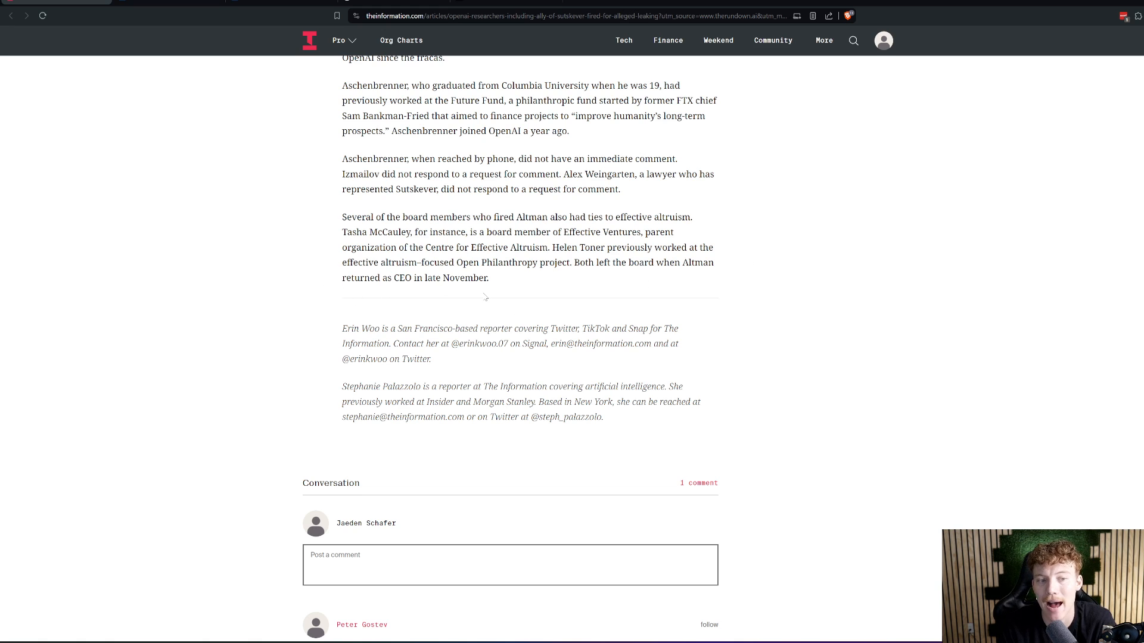
{"action": "scroll", "scroll_direction": "down", "scroll_amount": 3}
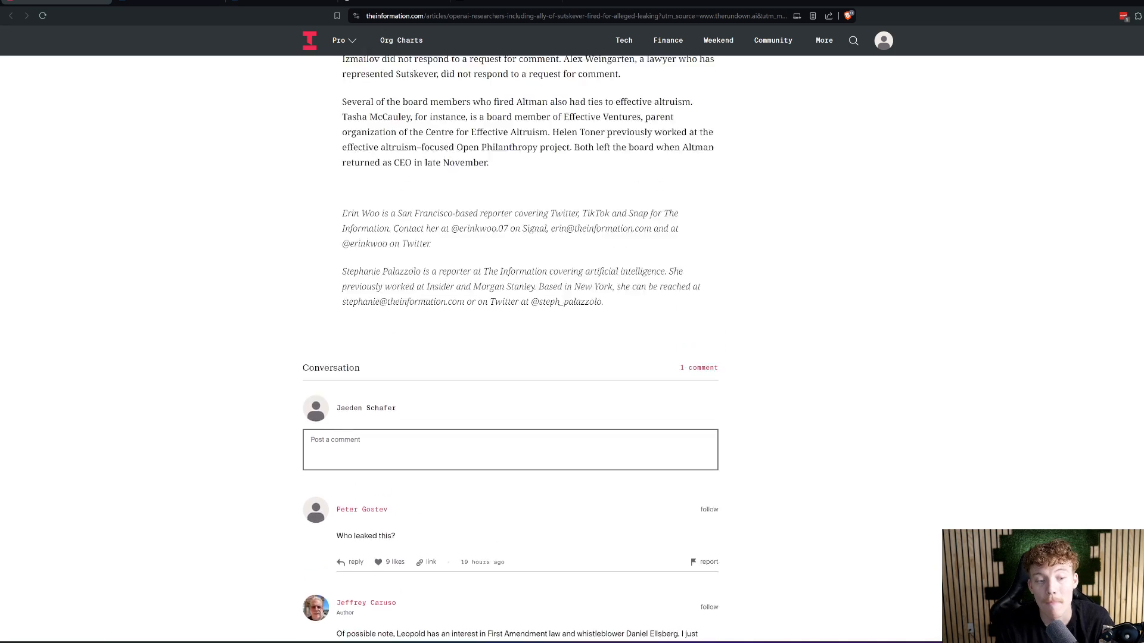
{"action": "scroll", "scroll_direction": "up", "scroll_amount": 3}
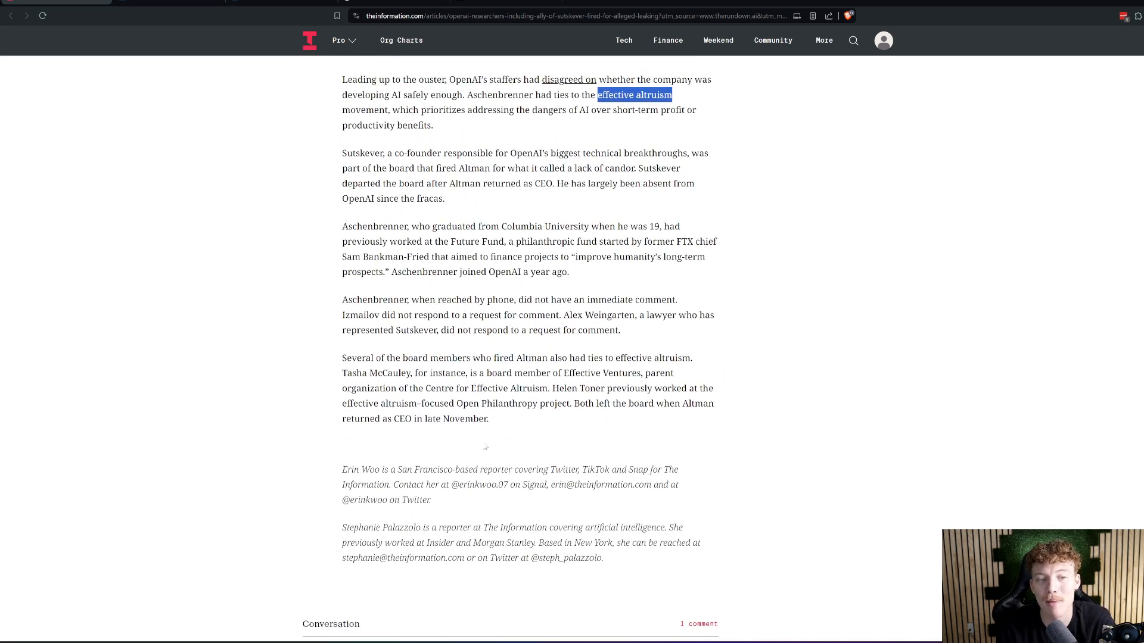
{"action": "scroll", "scroll_direction": "down", "scroll_amount": 3}
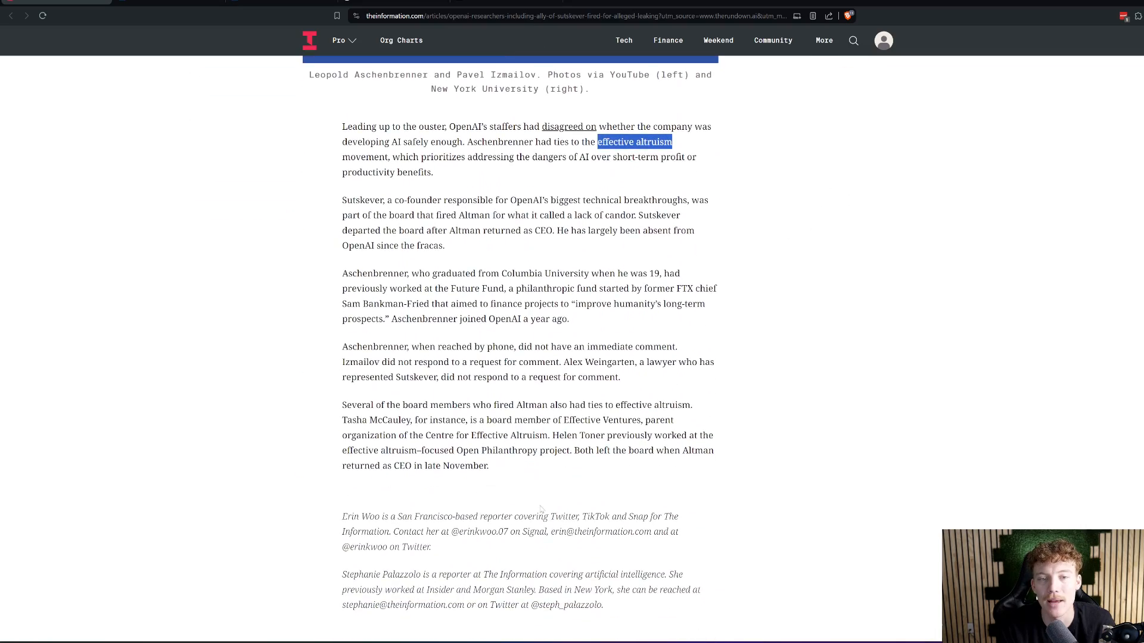
{"action": "scroll", "scroll_direction": "up", "scroll_amount": 3}
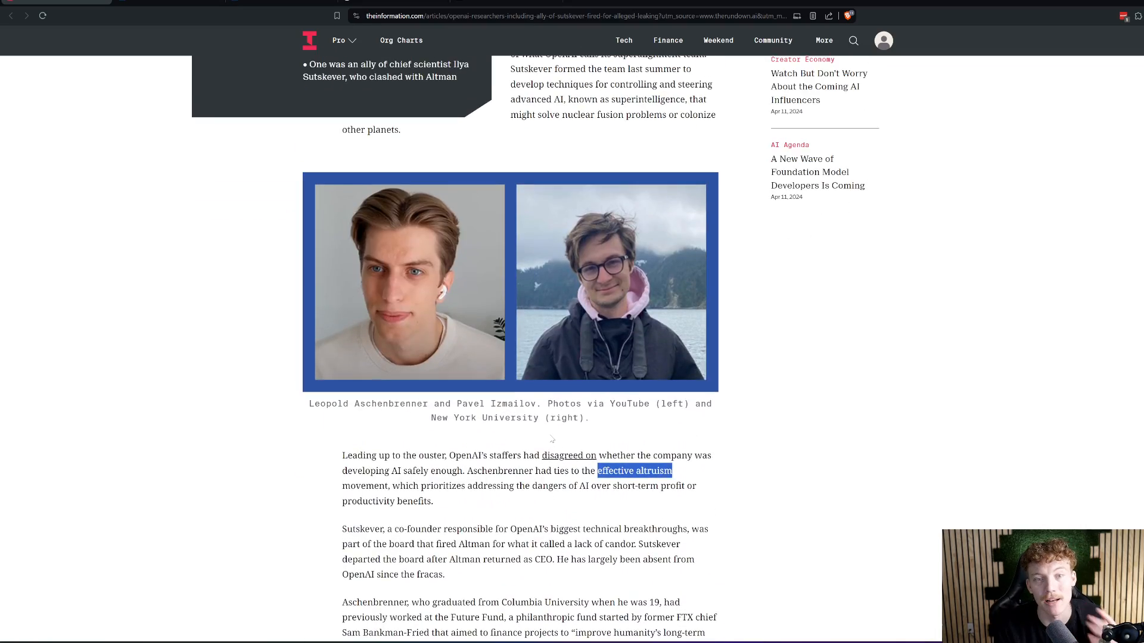
{"action": "scroll", "scroll_direction": "up", "scroll_amount": 3}
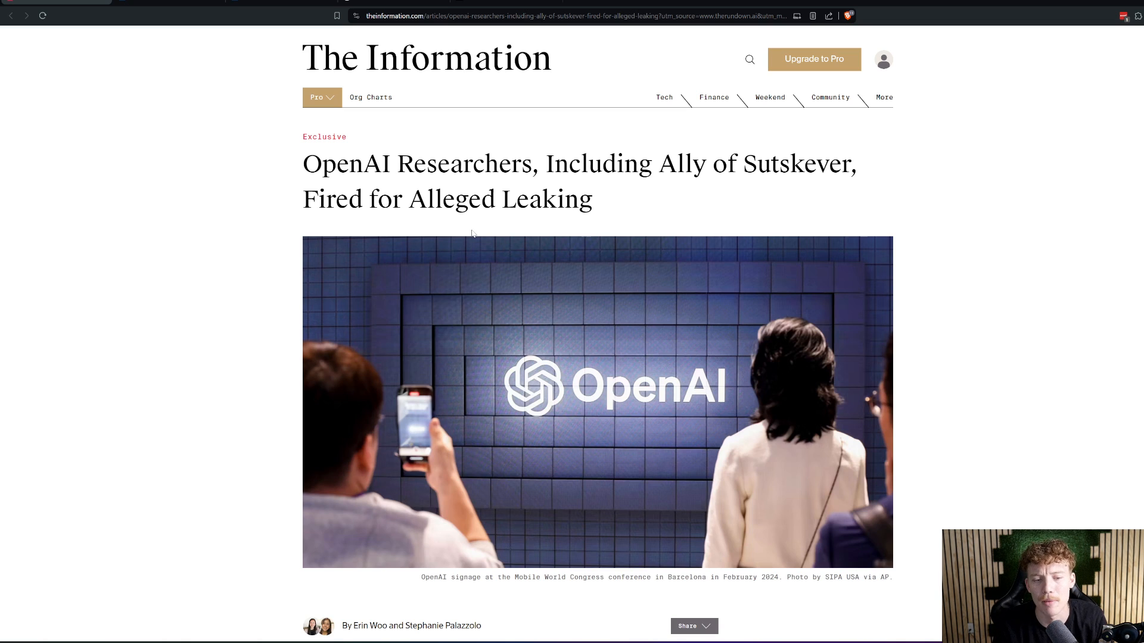
{"action": "scroll", "scroll_direction": "down", "scroll_amount": 3}
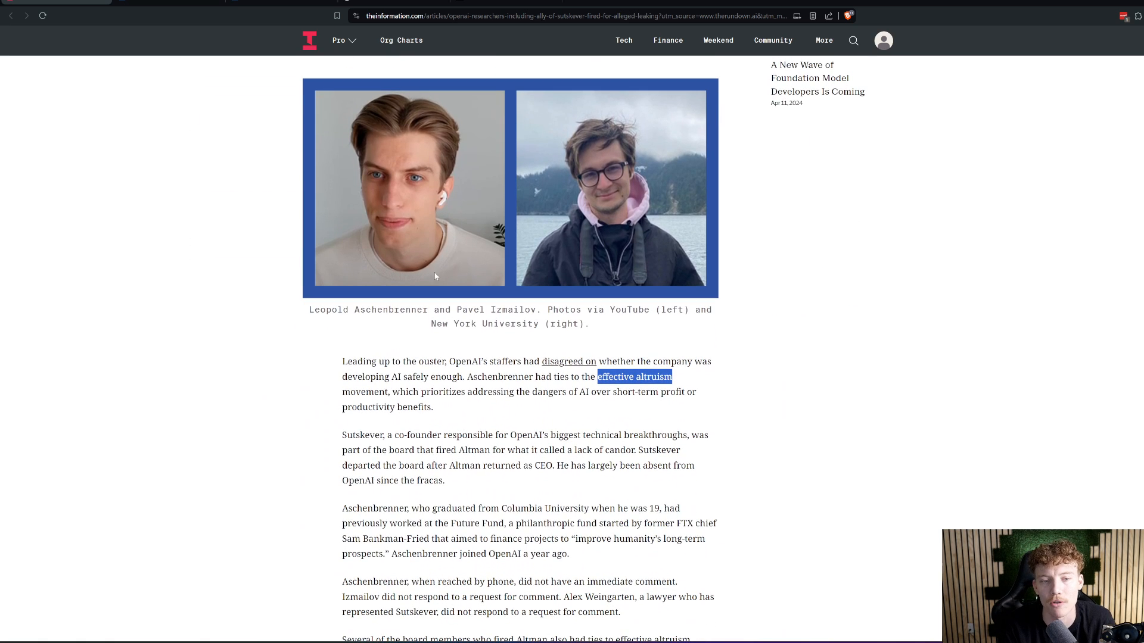
{"action": "mouse_move", "coordinate": [509, 195]}
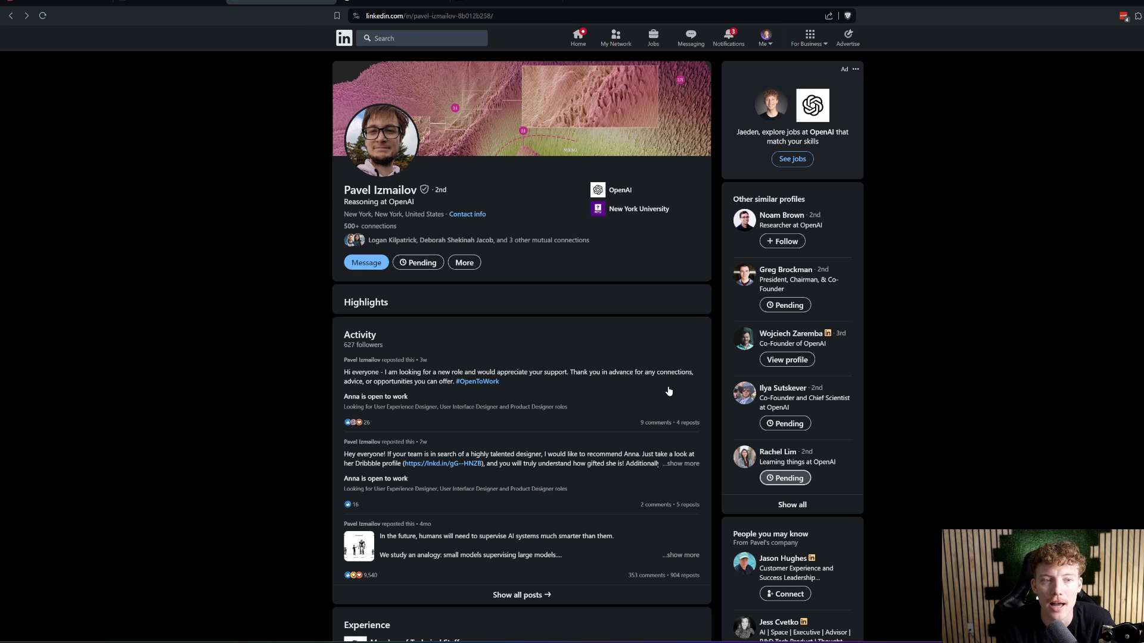
{"action": "scroll", "scroll_direction": "down", "scroll_amount": 3}
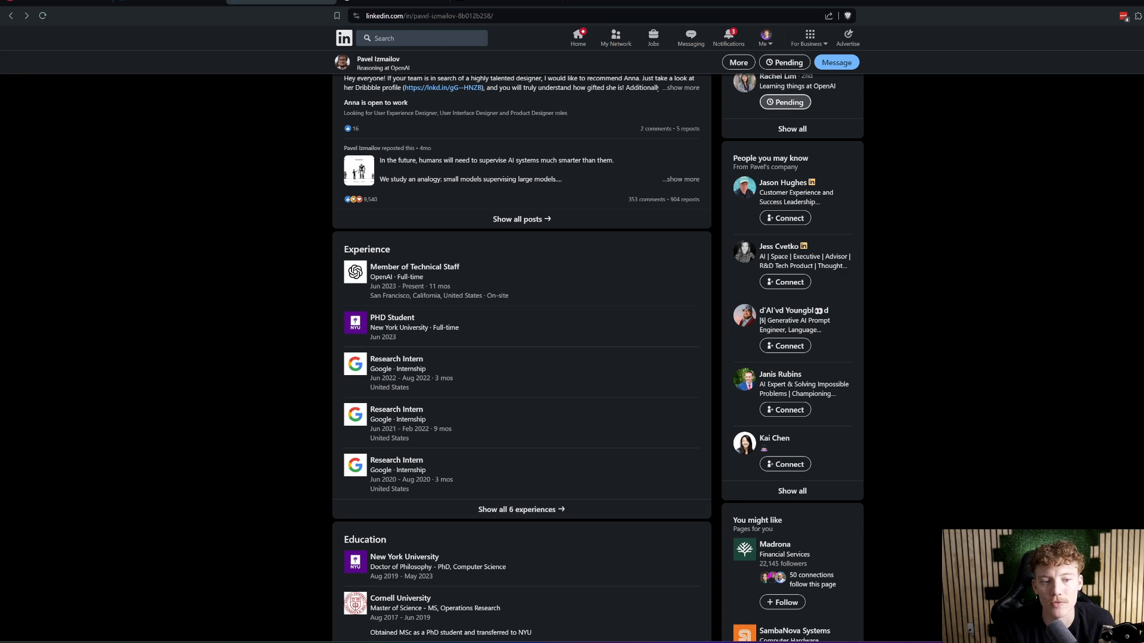
{"action": "mouse_move", "coordinate": [349, 342]}
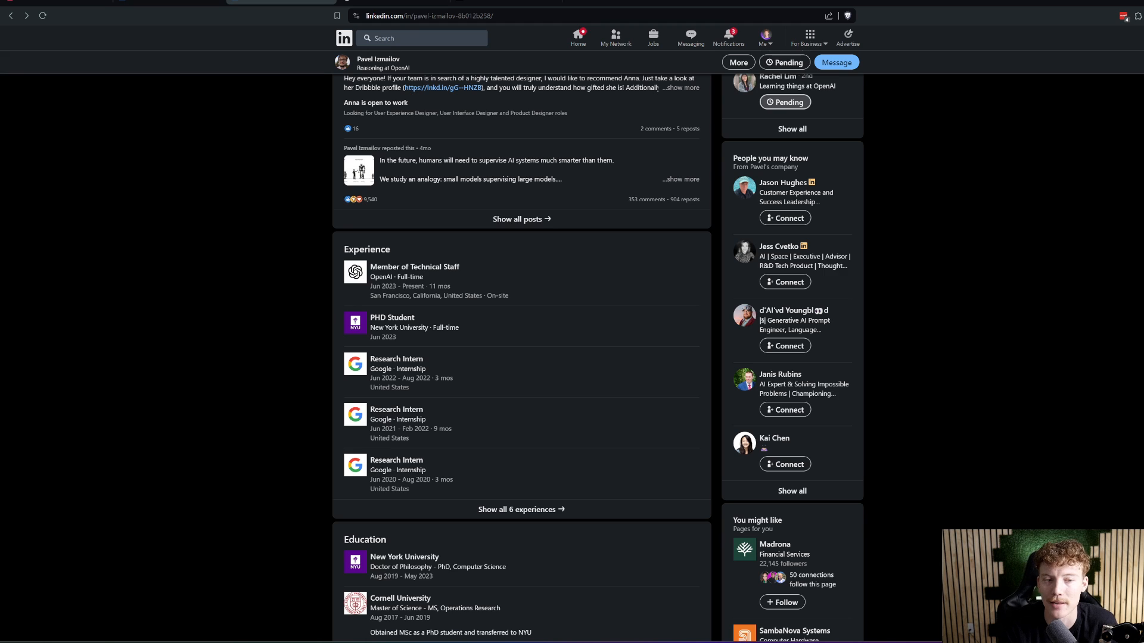
{"action": "mouse_move", "coordinate": [409, 339]}
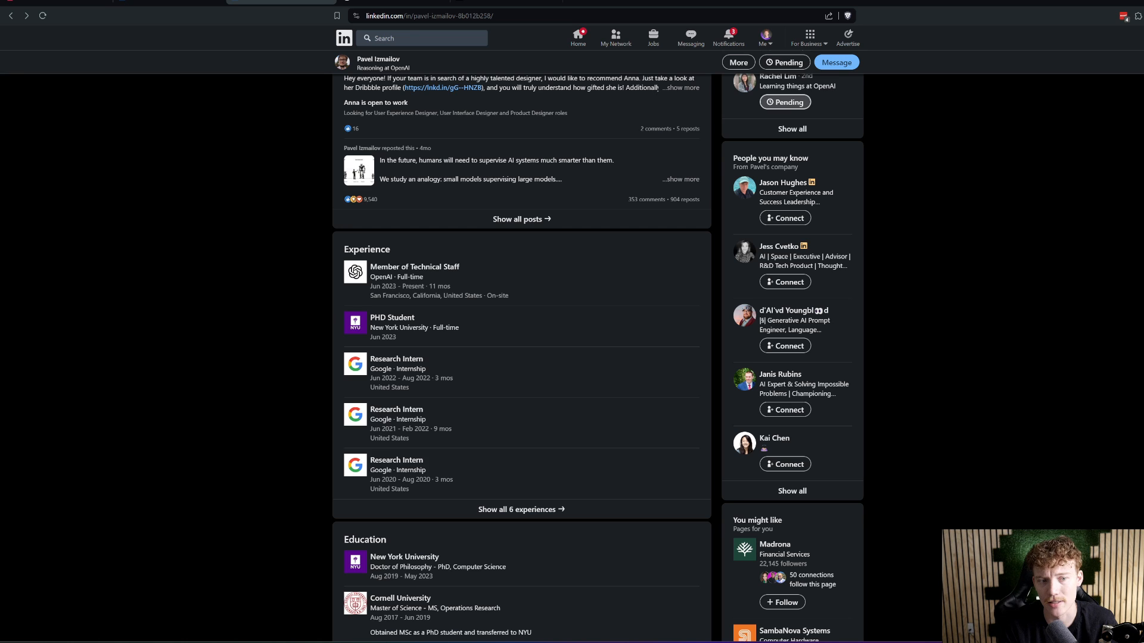
{"action": "scroll", "scroll_direction": "up", "scroll_amount": 3}
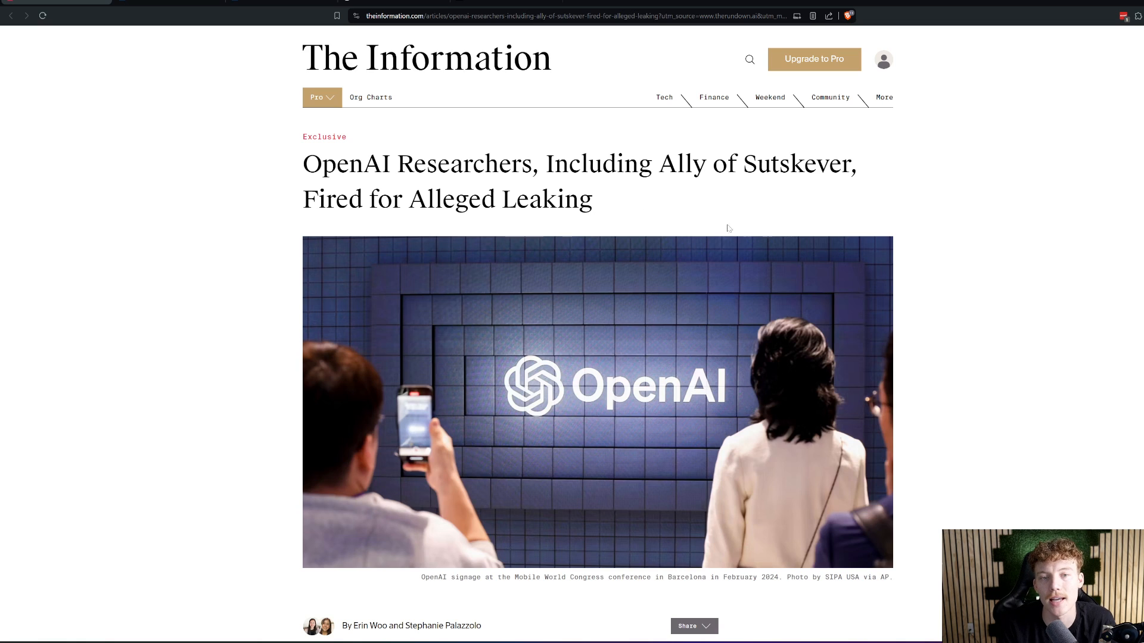
Step: Select the word 'Leaking' in the article headline
{"action": "double_click", "coordinate": [583, 199]}
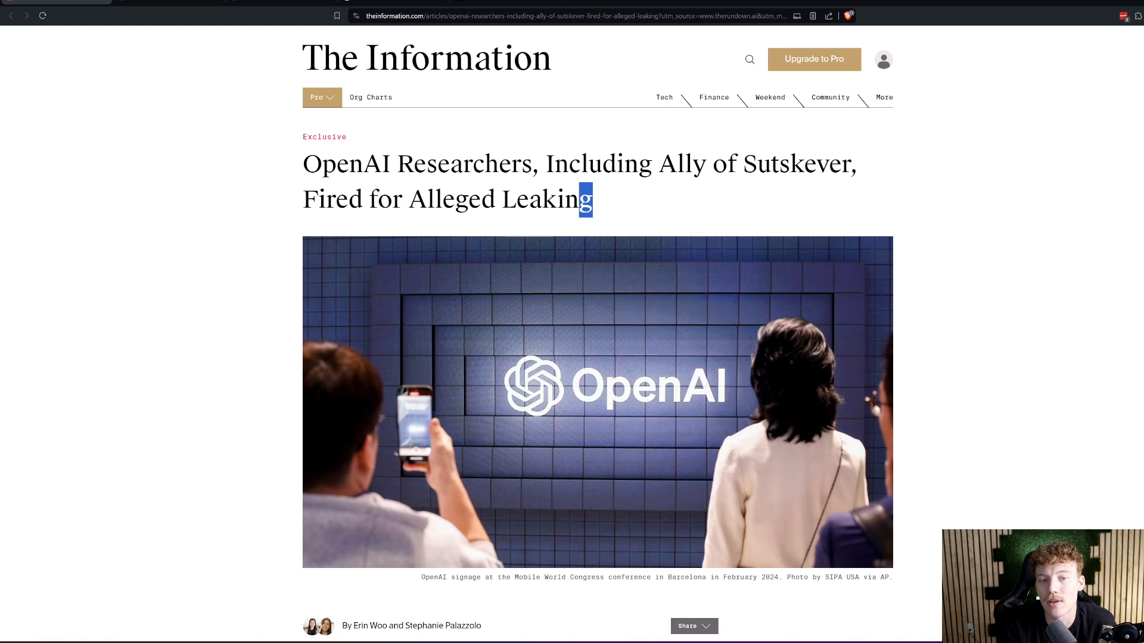